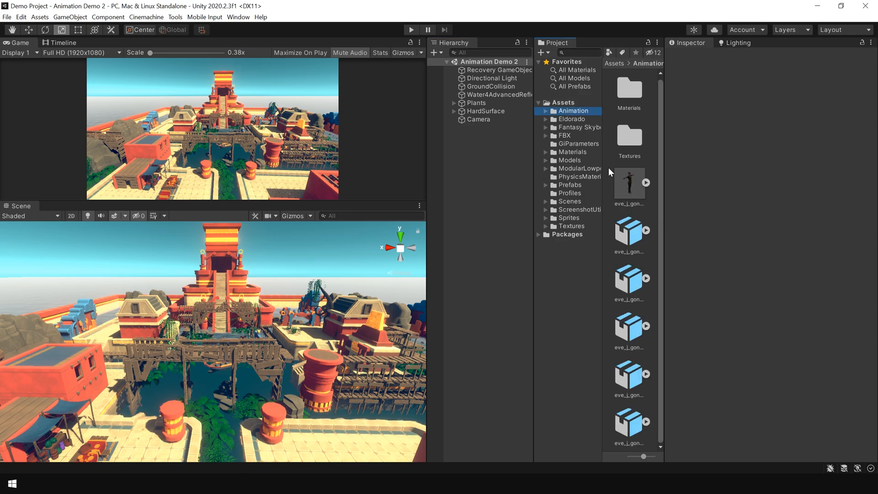
# Step: Inspect the Running Jump import settings, then the looping Running clip's settings
pyautogui.click(629, 376)
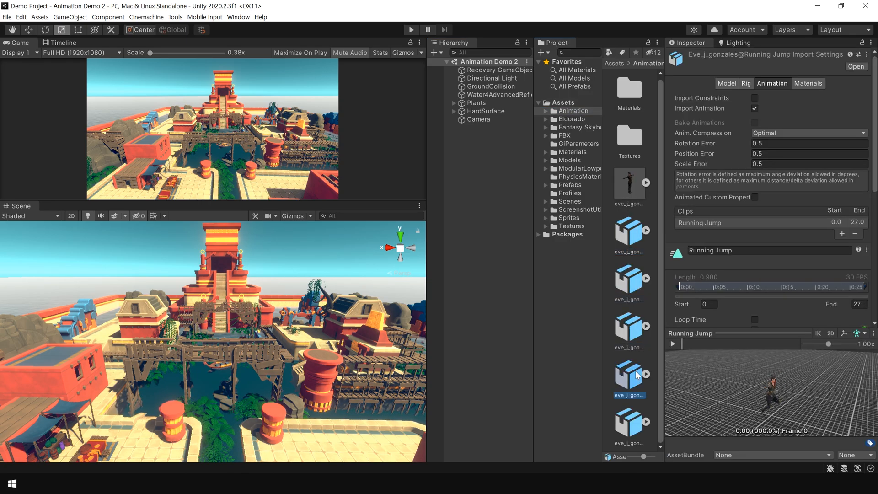
pyautogui.click(629, 330)
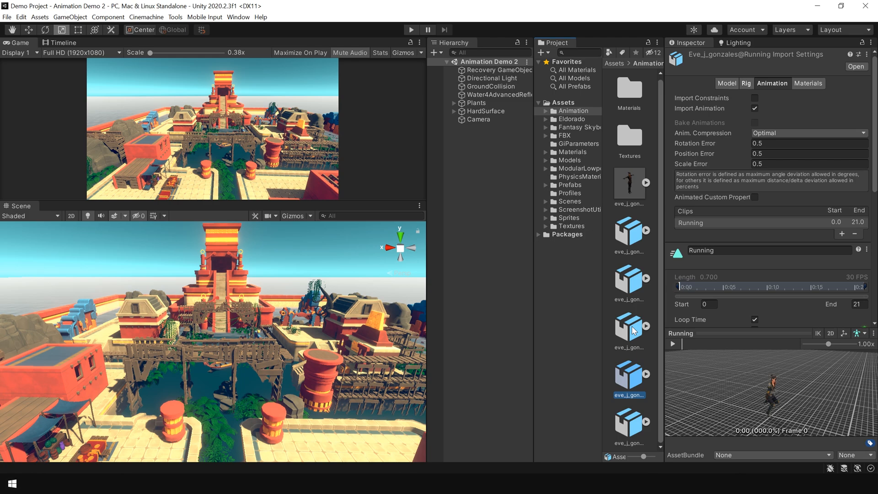
pyautogui.moveTo(627, 245)
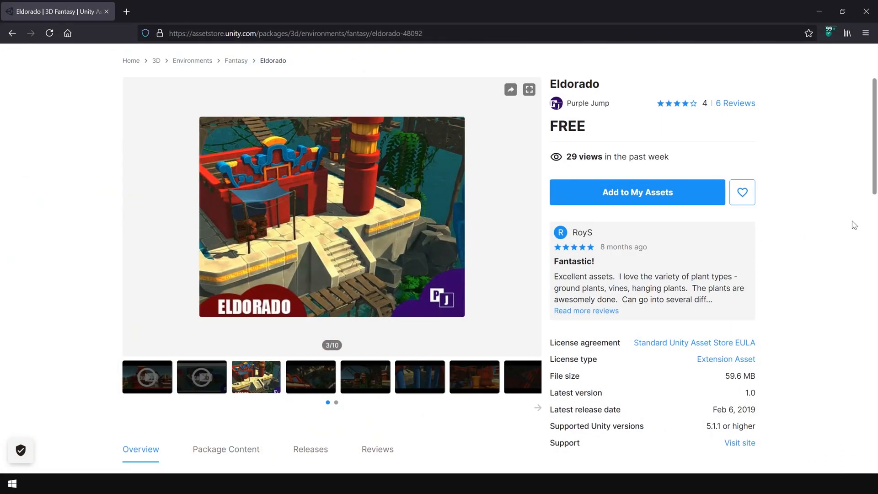
pyautogui.moveTo(817, 214)
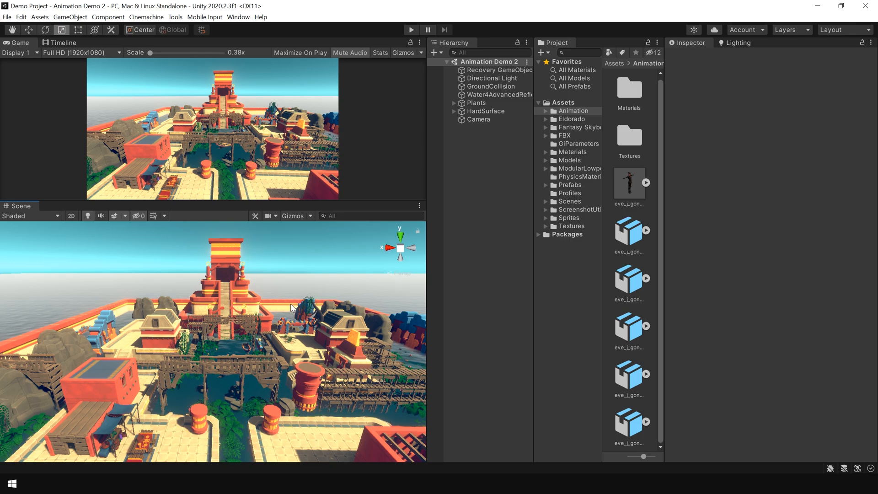
# Step: Check the Idle clip's import settings, then open Window > Sequencing > Timeline
pyautogui.click(629, 231)
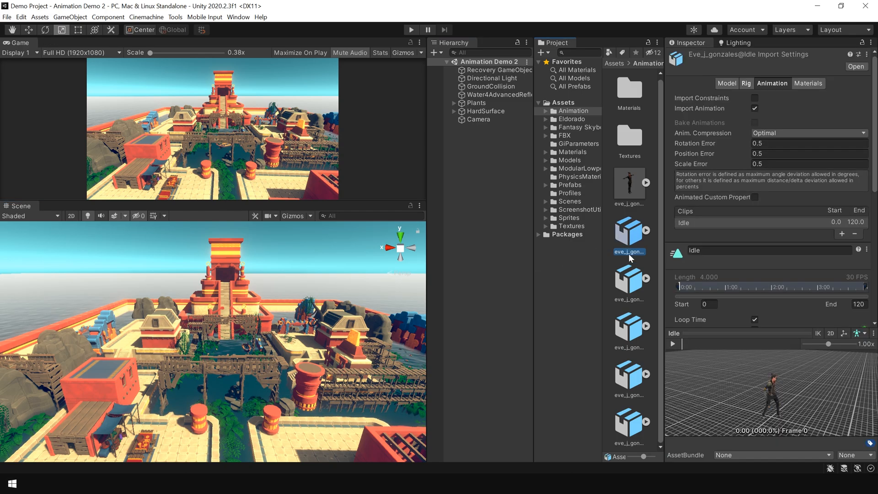
pyautogui.click(630, 379)
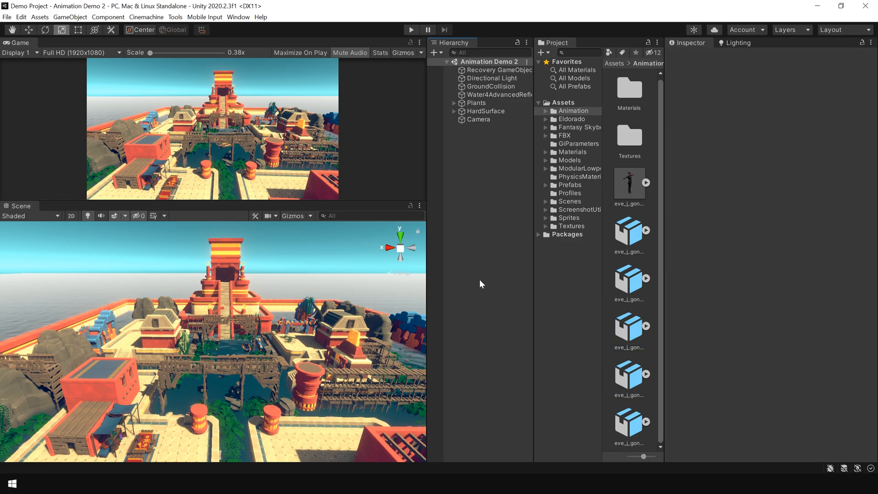
pyautogui.click(239, 17)
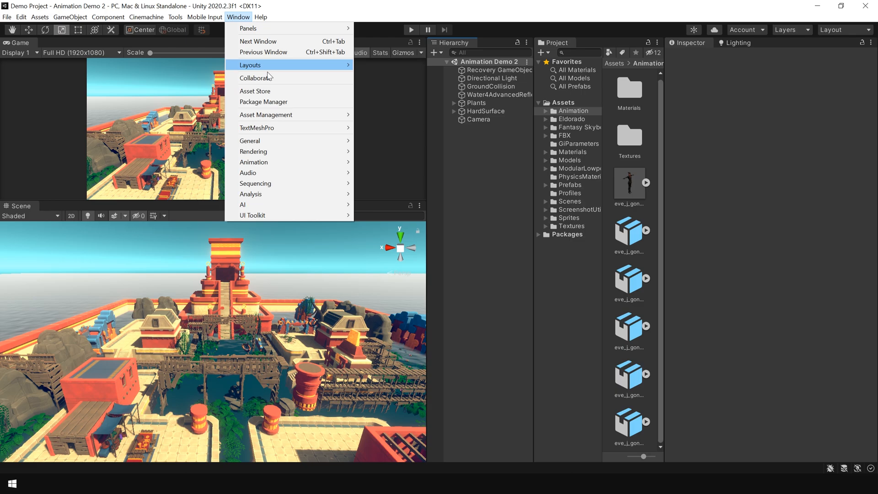
pyautogui.moveTo(273, 183)
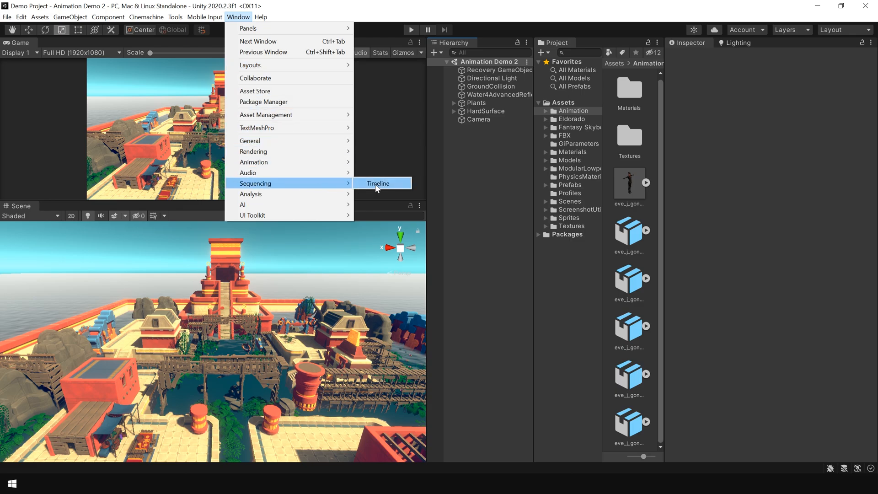
pyautogui.click(378, 183)
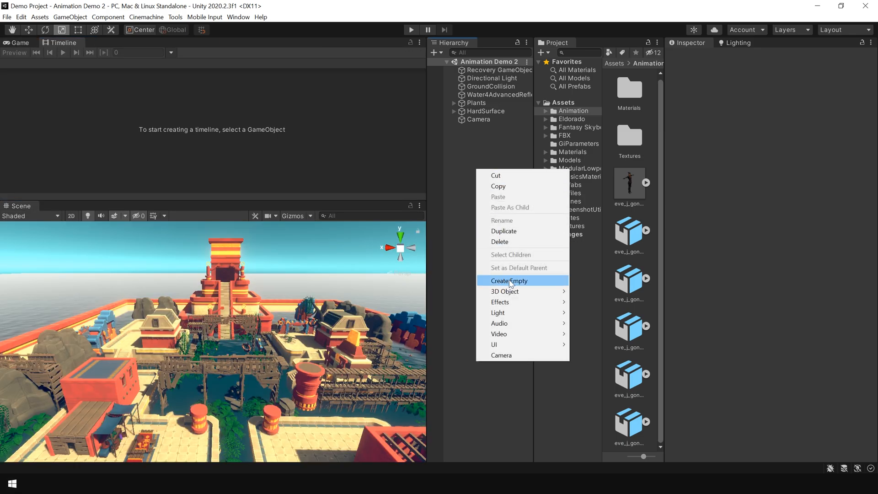
# Step: Create an empty Timeline object with a director and save its timeline asset
pyautogui.click(509, 281)
pyautogui.write('Timeline')
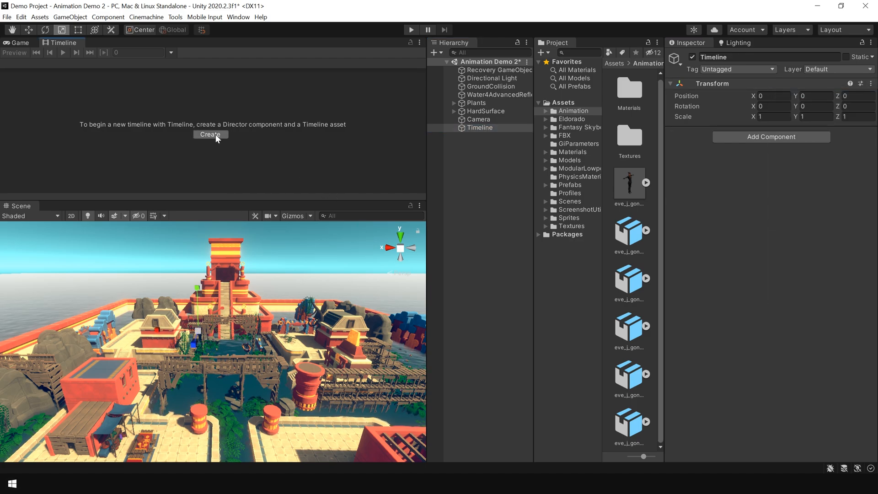
pyautogui.click(210, 135)
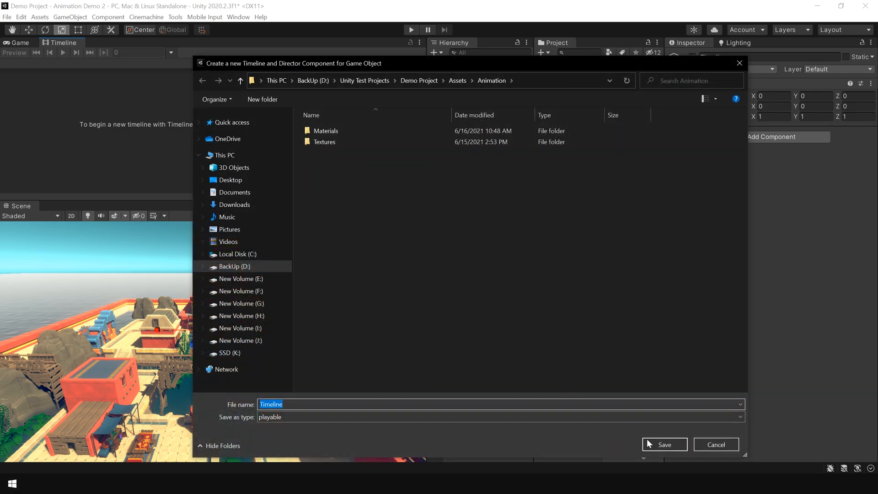
pyautogui.click(664, 444)
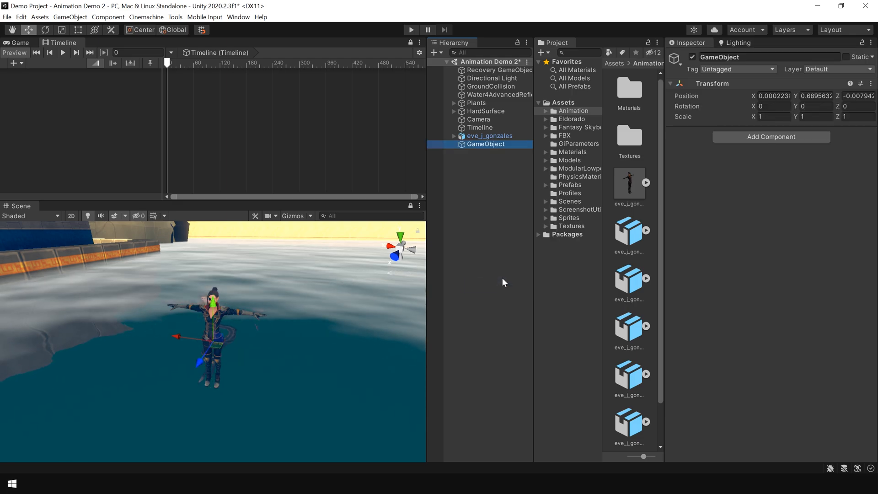
# Step: Rename the empty object to EVE and set its scale to 4.5
pyautogui.doubleClick(486, 144)
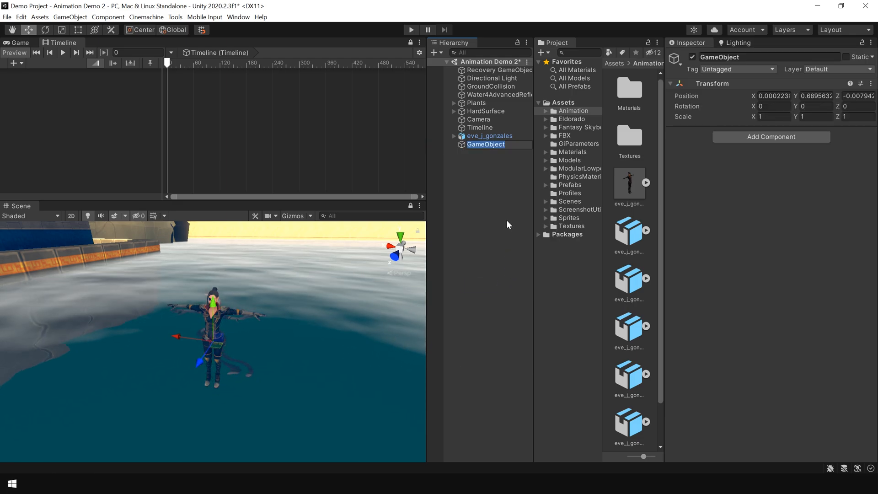
pyautogui.write('EVE')
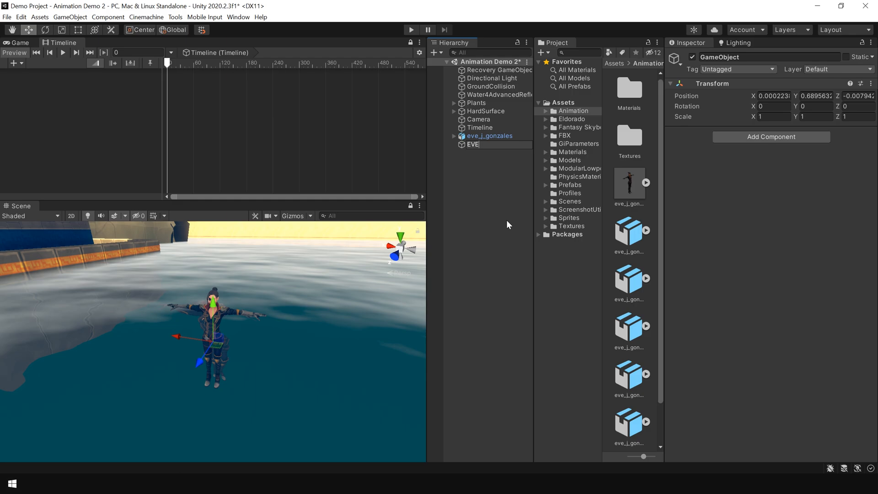
pyautogui.click(490, 136)
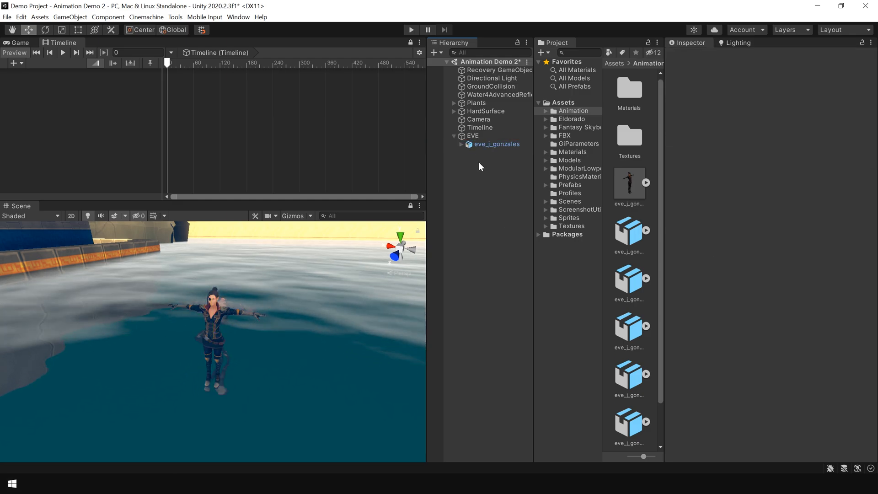
pyautogui.click(473, 135)
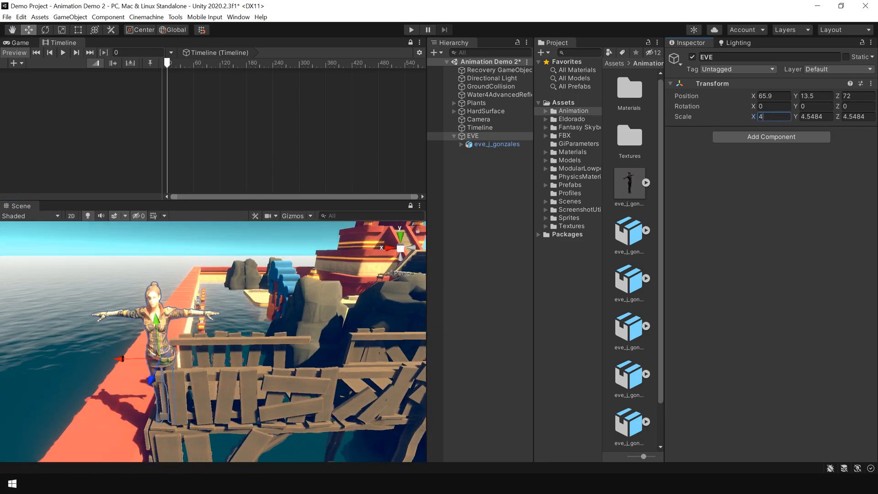
pyautogui.write('4.5')
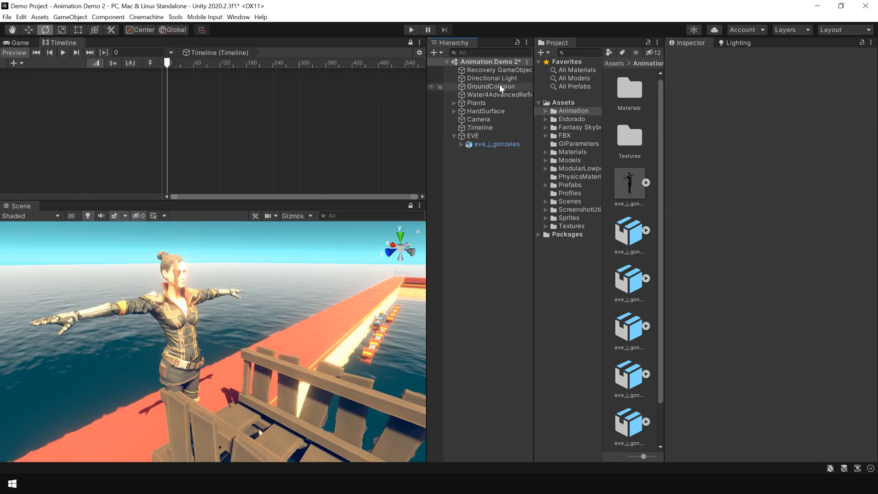
# Step: Set the Directional Light intensity to 2.5, then select EVE and Eve's model
pyautogui.click(495, 78)
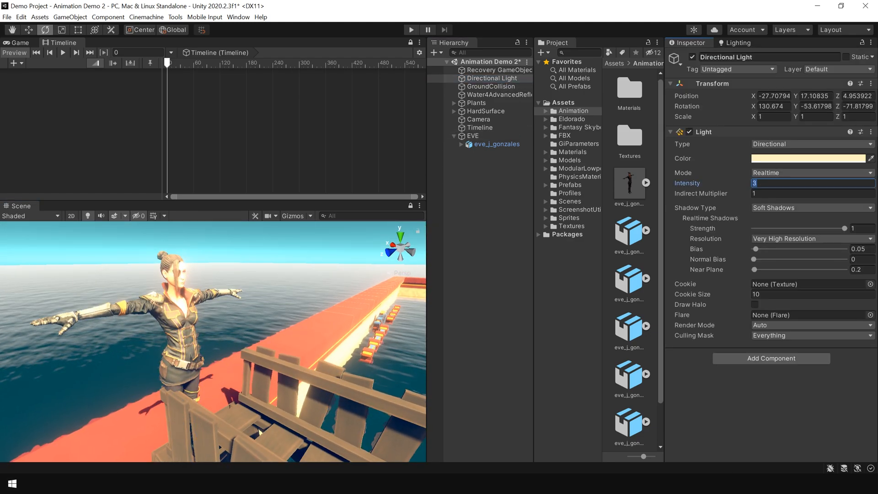
pyautogui.write('2')
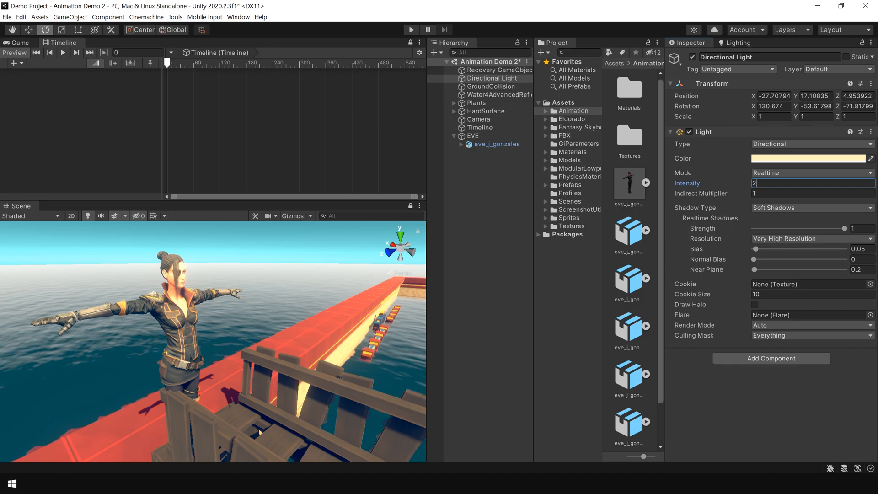
pyautogui.write('2.5')
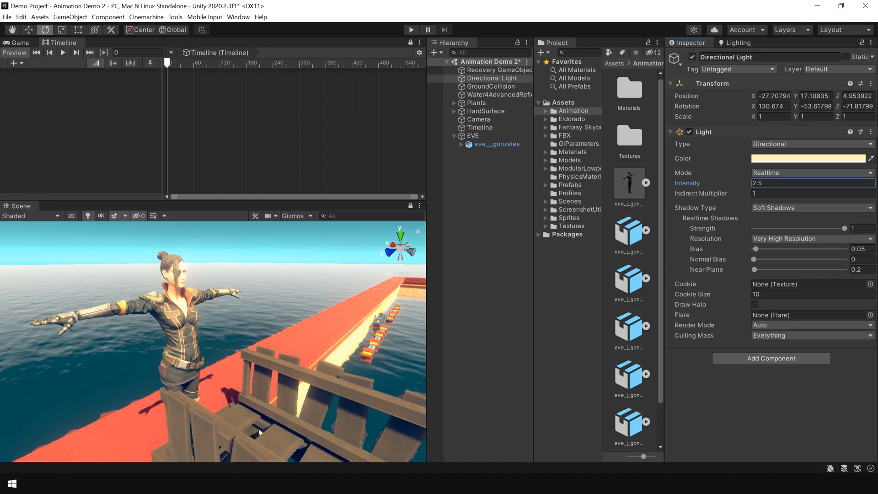
pyautogui.click(470, 136)
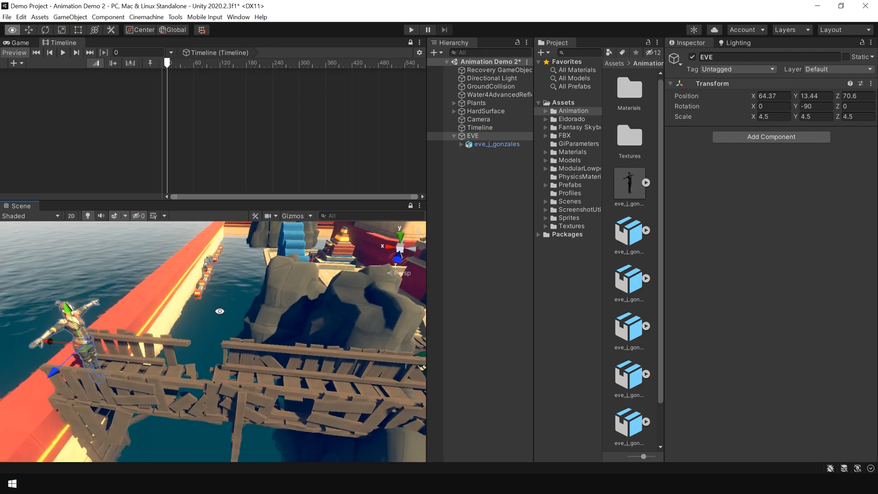
pyautogui.click(498, 144)
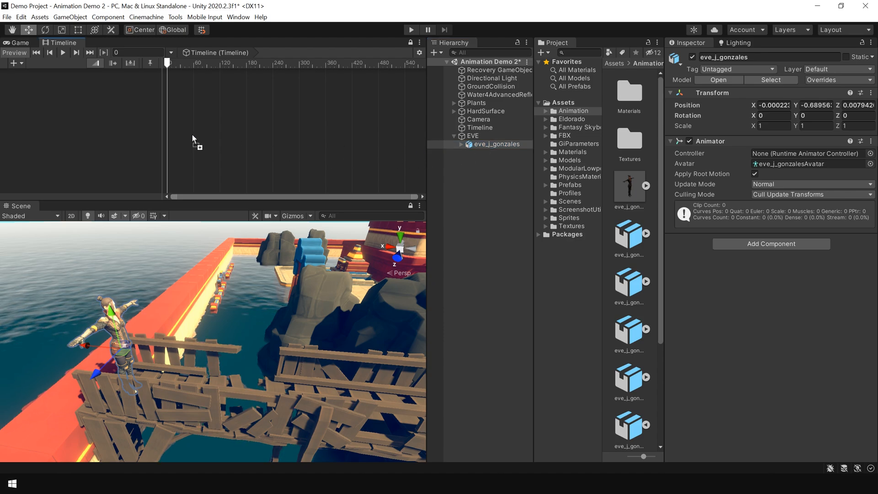
# Step: Add an animation track for eve_j_gonzales holding the four-second Idle clip
pyautogui.click(15, 64)
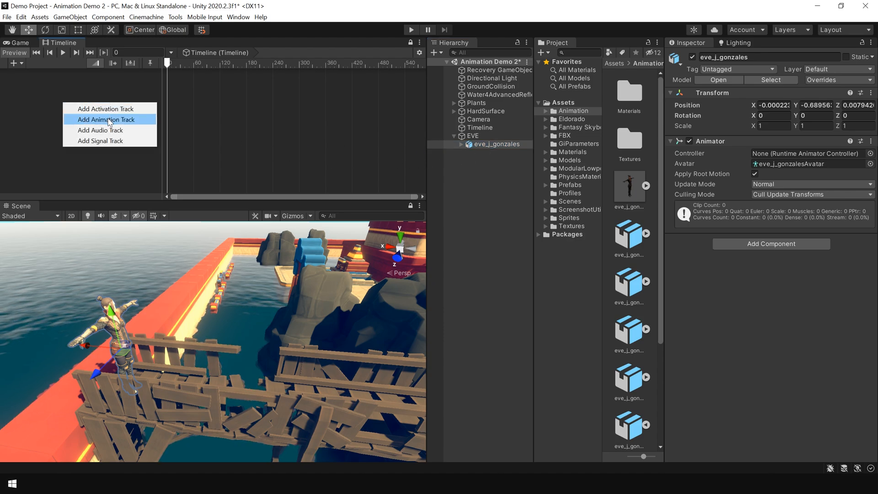
pyautogui.click(106, 119)
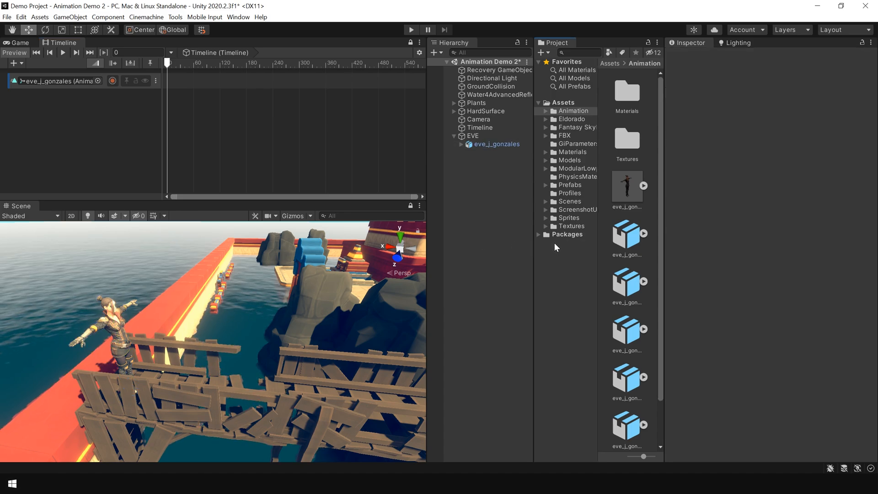
pyautogui.click(627, 235)
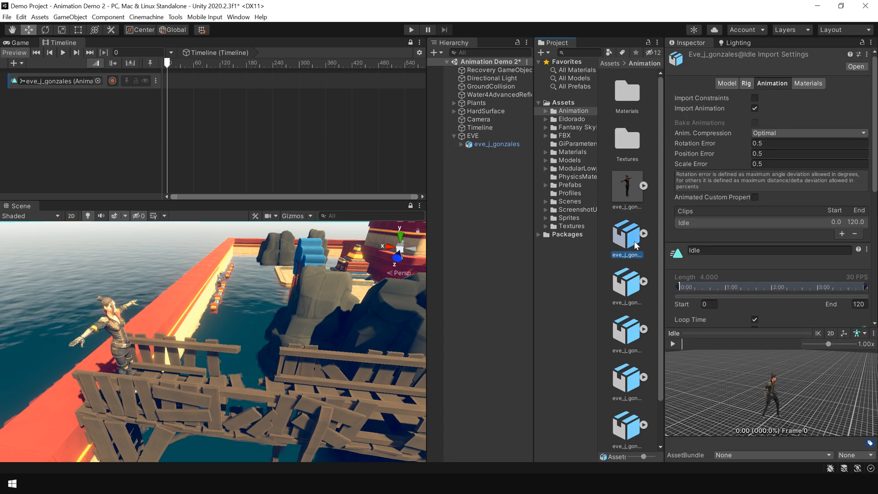
pyautogui.click(627, 330)
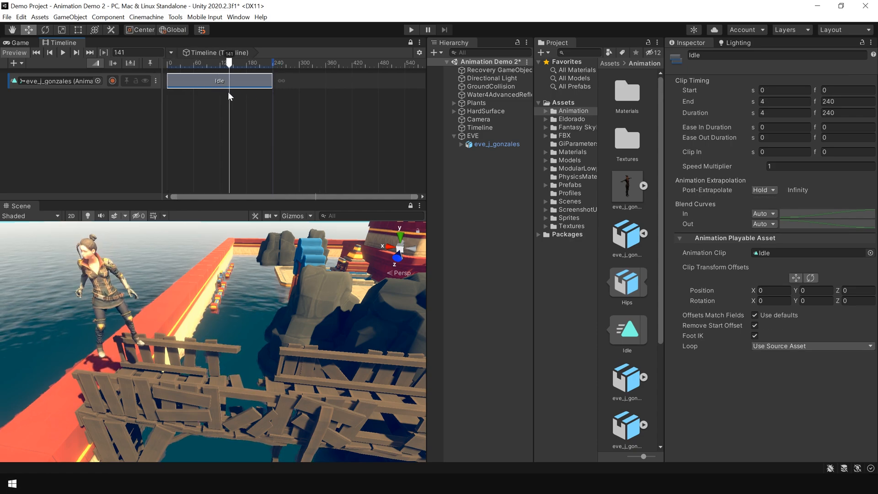
pyautogui.click(472, 136)
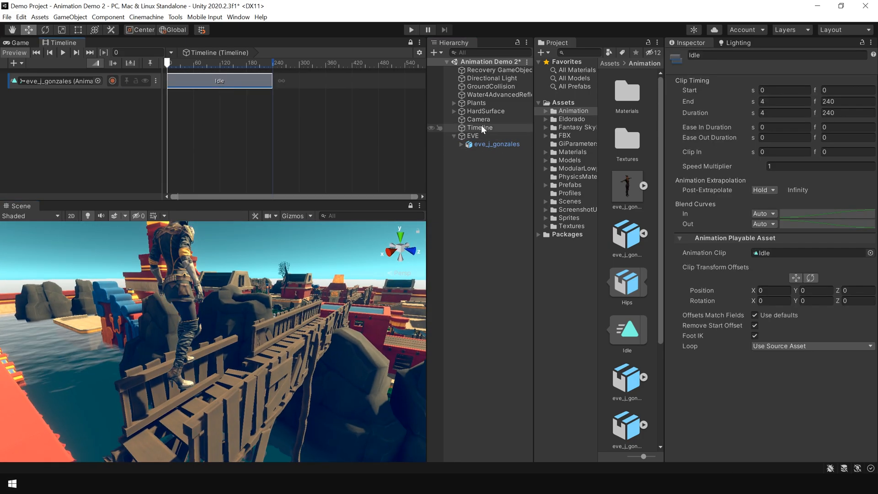
pyautogui.click(473, 135)
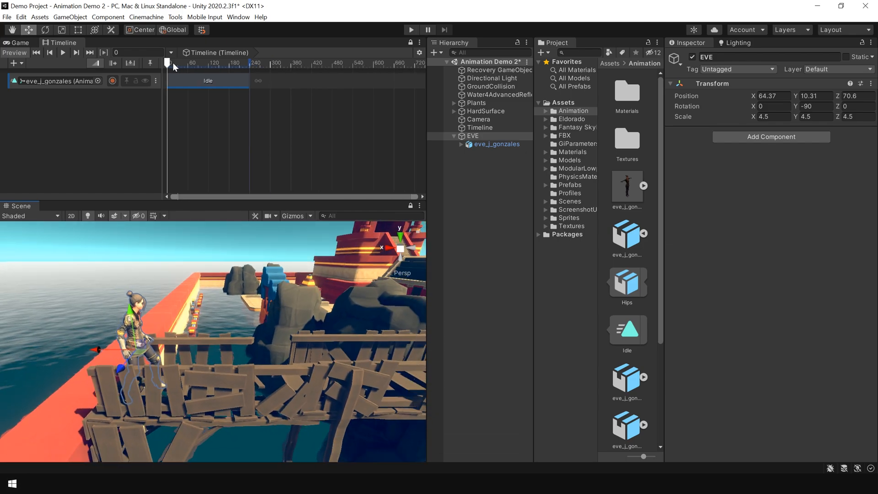
# Step: Scrub Idle, then place Running at frame 240 and lengthen it
pyautogui.moveTo(169, 63); pyautogui.dragTo(203, 63)
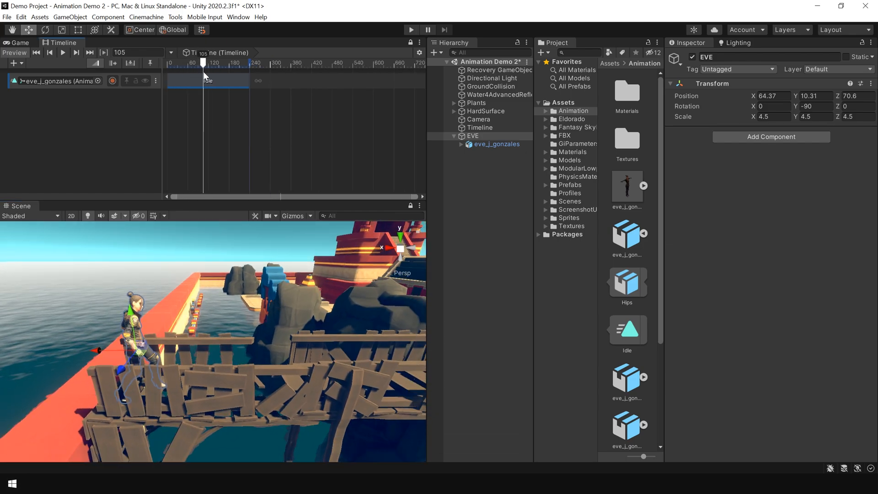
pyautogui.moveTo(203, 62); pyautogui.dragTo(250, 62)
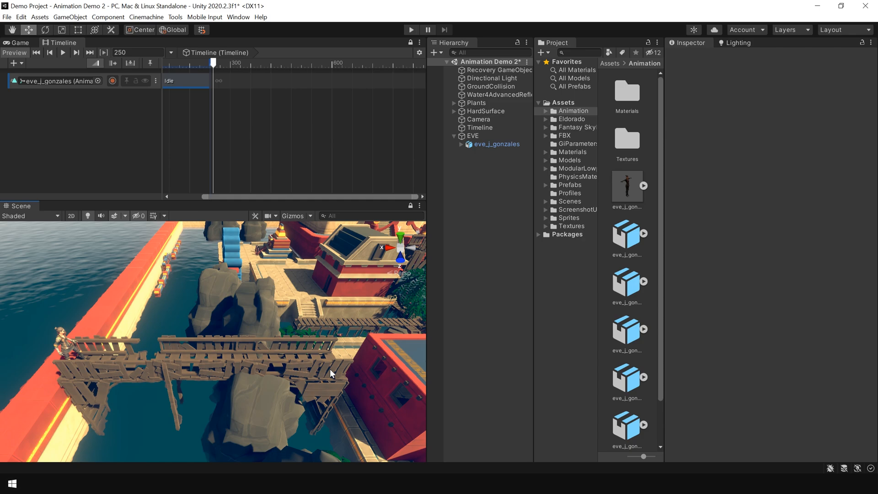
pyautogui.click(627, 378)
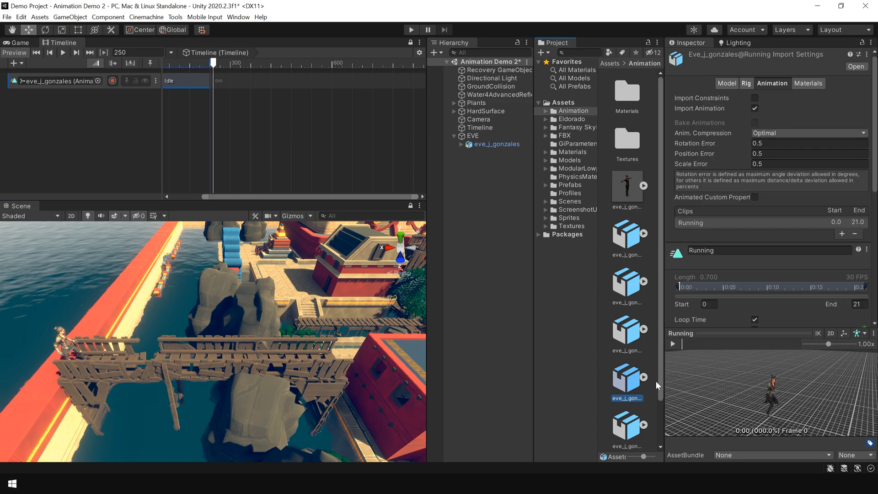
pyautogui.scroll(-3)
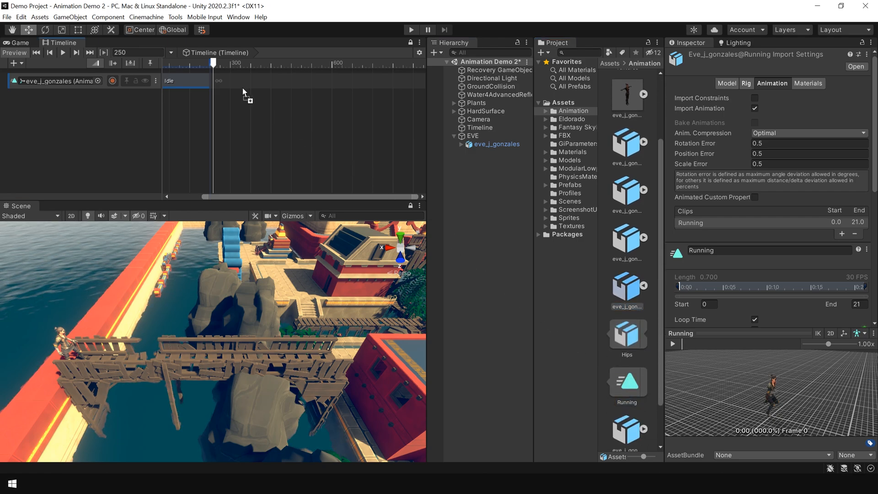
pyautogui.click(219, 80)
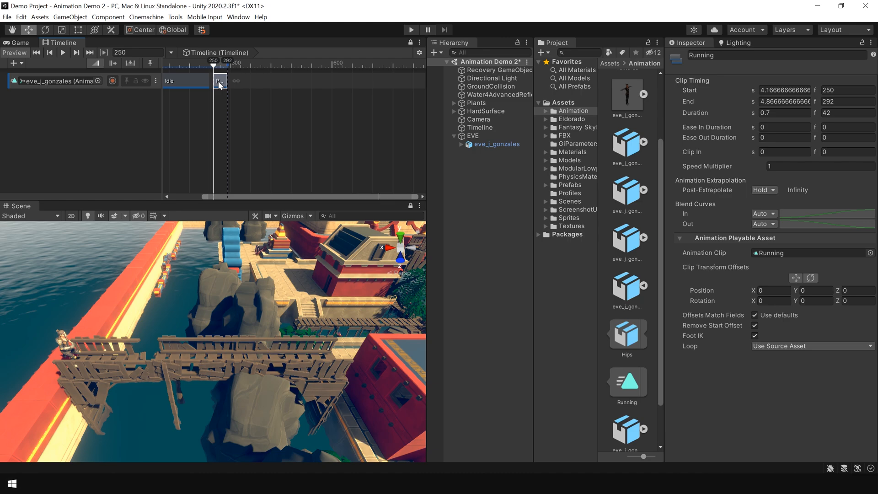
pyautogui.moveTo(220, 80); pyautogui.dragTo(214, 80)
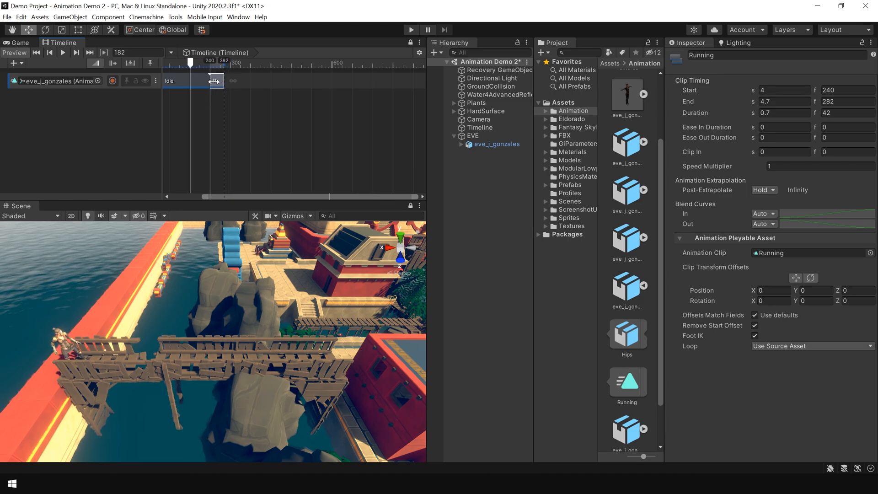
pyautogui.moveTo(215, 80); pyautogui.dragTo(229, 80)
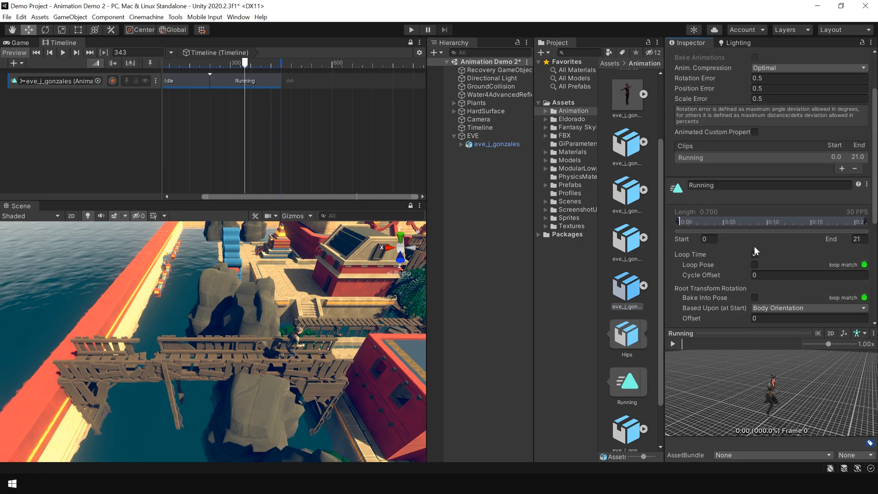
pyautogui.click(754, 255)
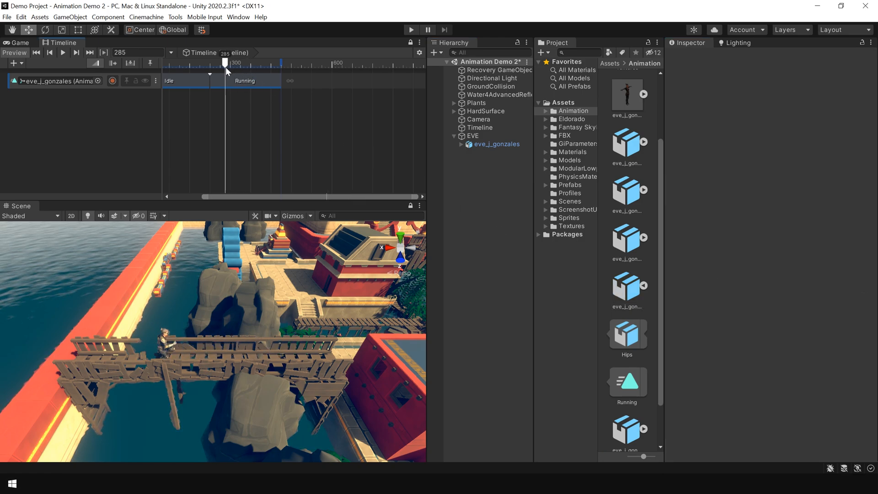
# Step: Overlap Running onto Idle for a blend and trim Running to end at frame 326
pyautogui.moveTo(225, 62); pyautogui.dragTo(206, 63)
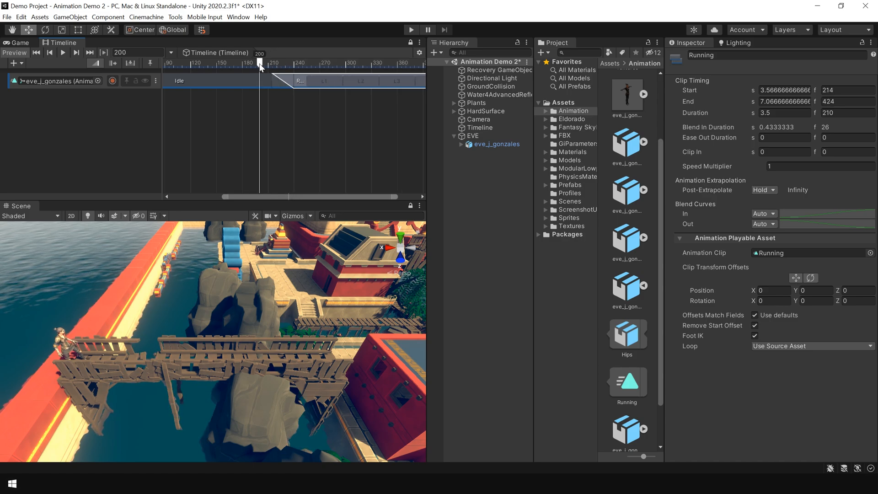
pyautogui.moveTo(260, 62); pyautogui.dragTo(280, 61)
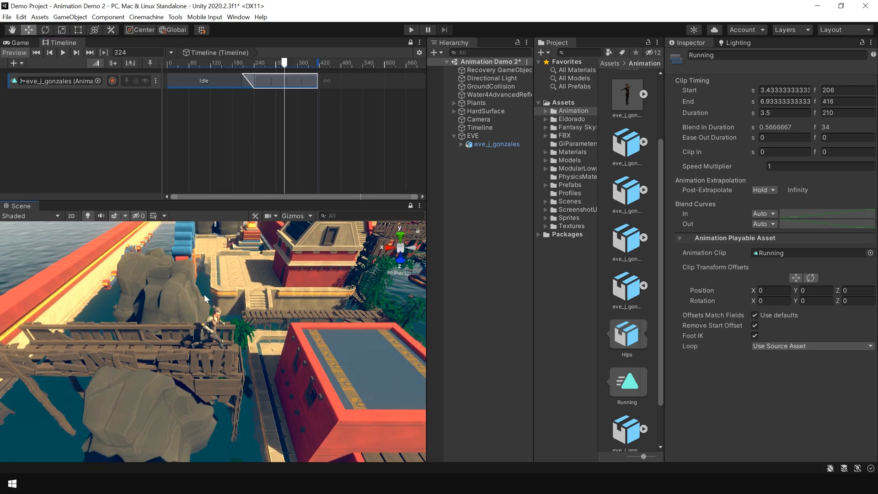
pyautogui.moveTo(317, 80); pyautogui.dragTo(312, 80)
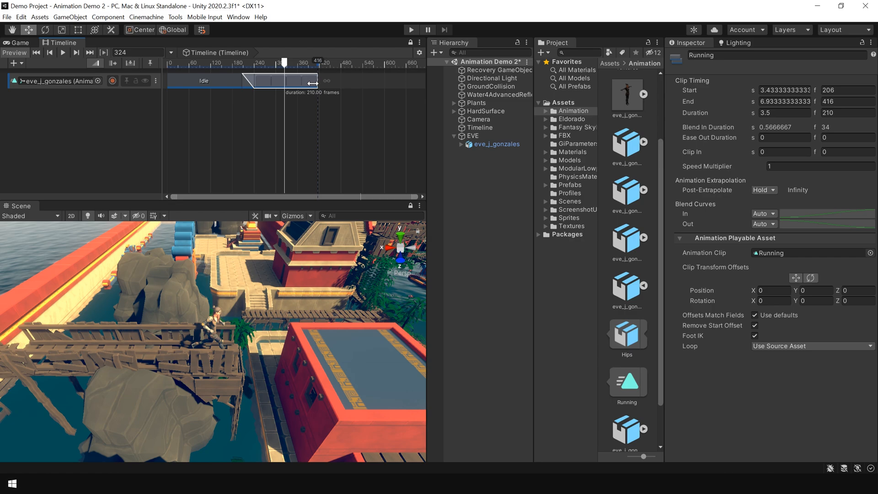
pyautogui.moveTo(315, 84); pyautogui.dragTo(277, 80)
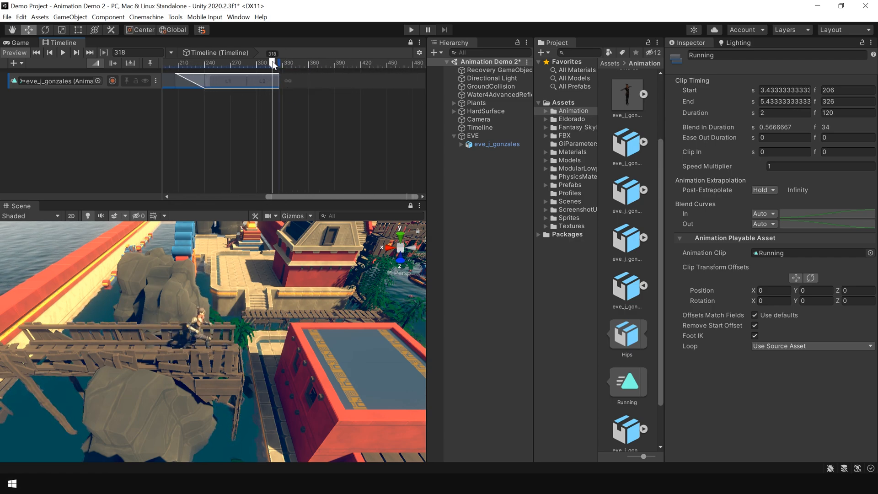
pyautogui.moveTo(272, 63); pyautogui.dragTo(292, 63)
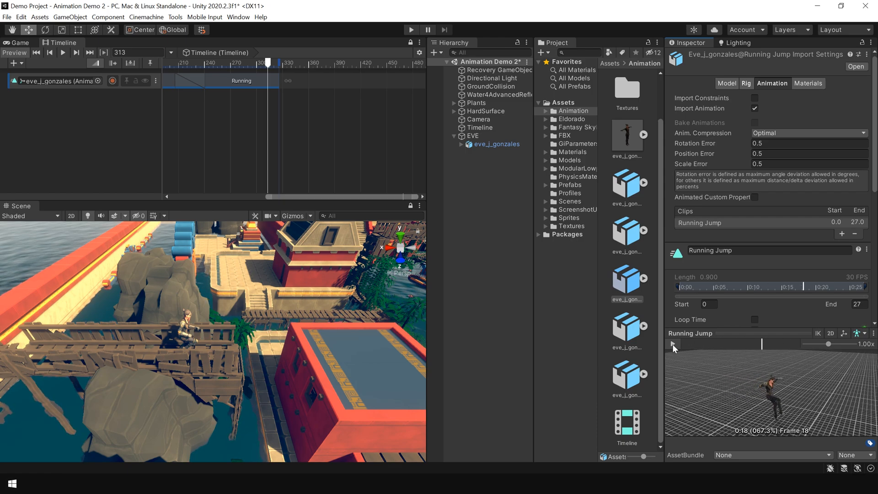
# Step: Place Running Jump after Running, spanning frames 326 to 380, and preview it
pyautogui.click(627, 375)
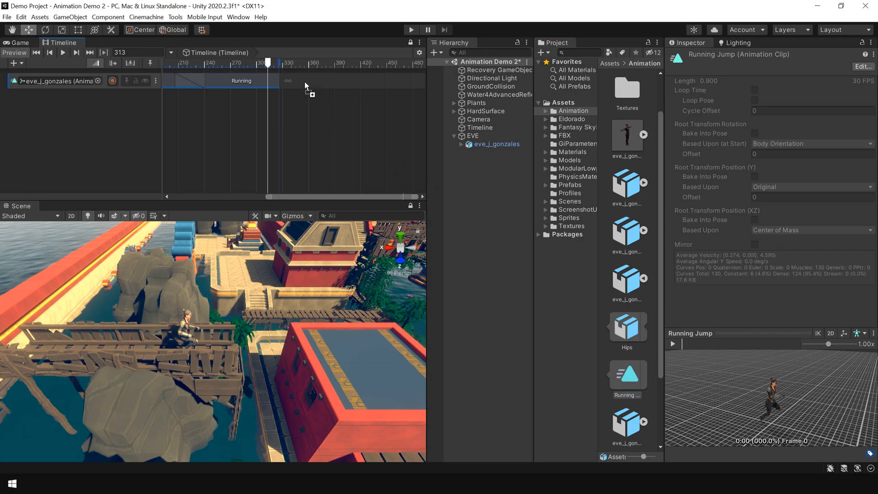
pyautogui.click(302, 81)
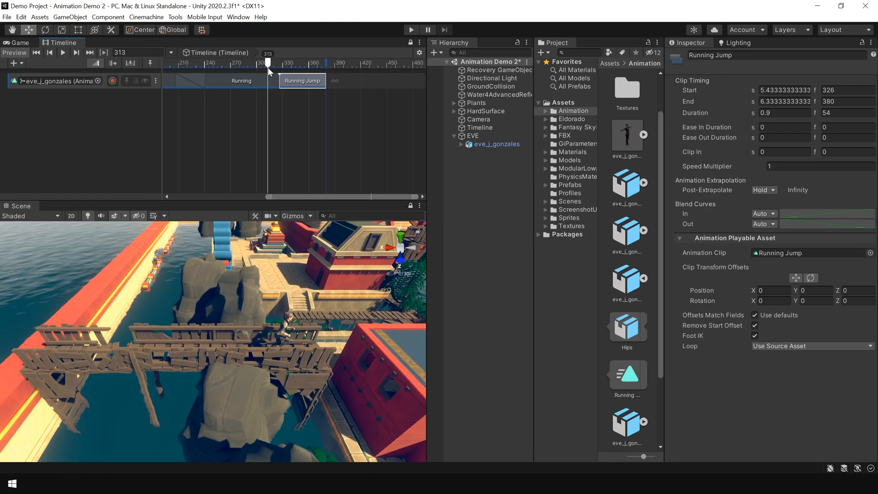
pyautogui.moveTo(268, 60); pyautogui.dragTo(284, 61)
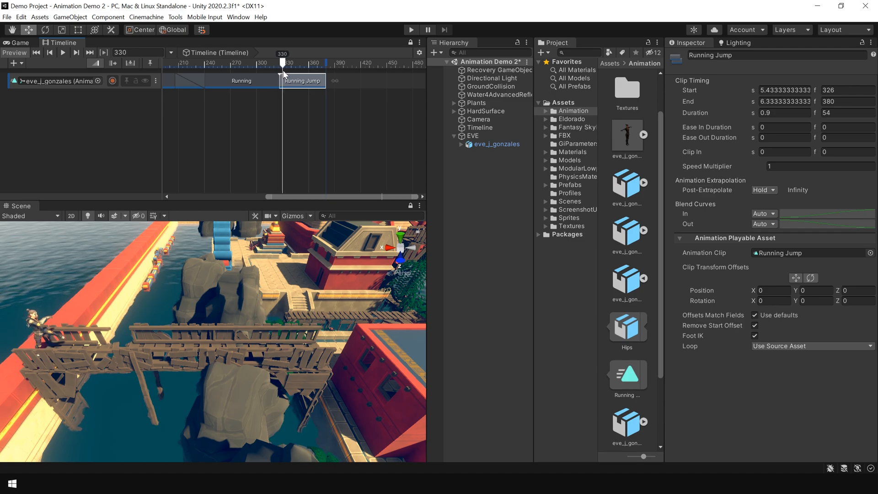
# Step: Apply Match Offsets To Previous Clip to Running Jump and preview the jump
pyautogui.moveTo(283, 63); pyautogui.dragTo(273, 63)
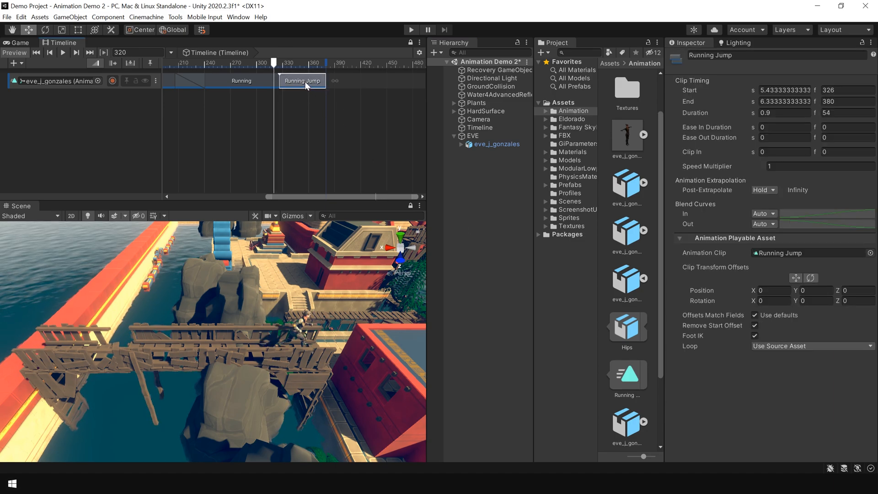
pyautogui.rightClick(302, 81)
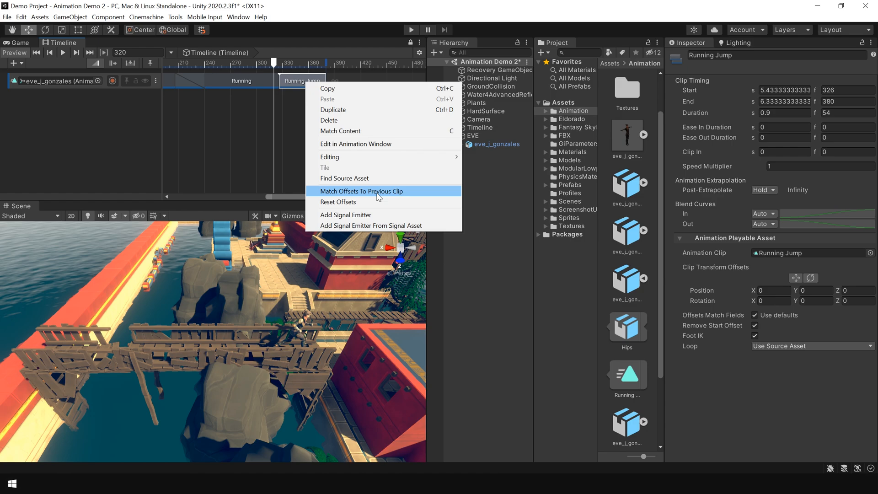
pyautogui.click(362, 191)
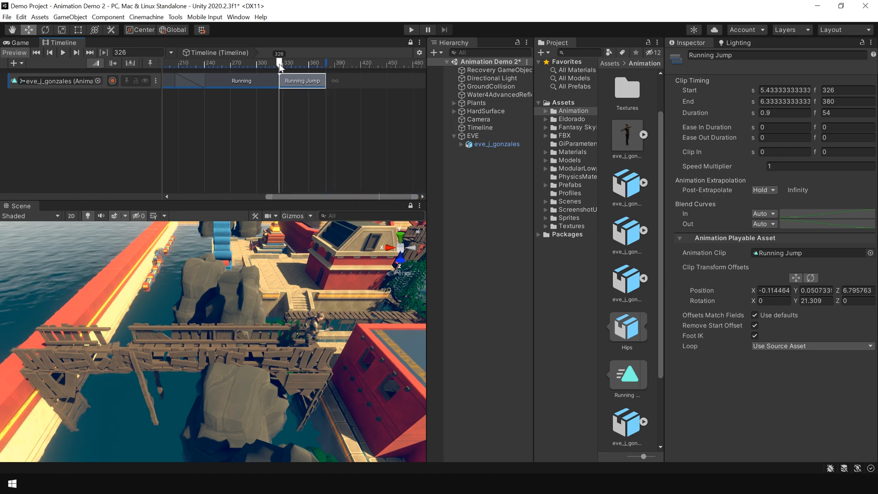
pyautogui.moveTo(280, 57); pyautogui.dragTo(263, 57)
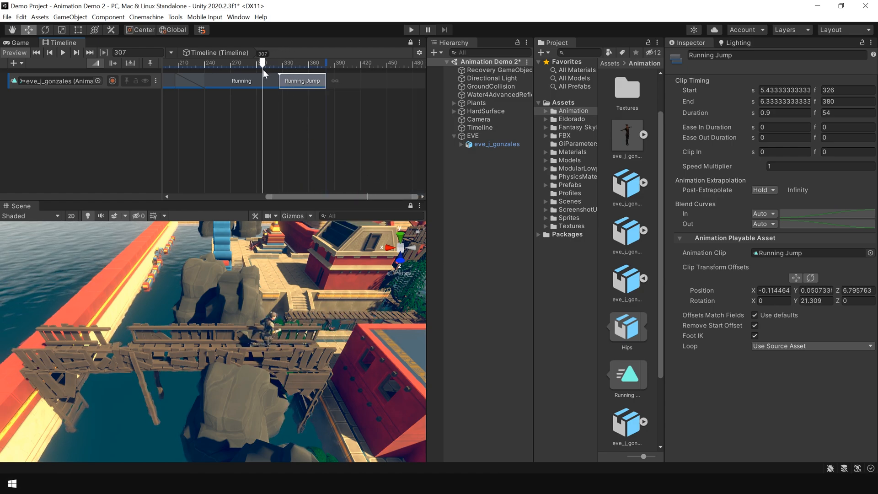
pyautogui.moveTo(264, 55); pyautogui.dragTo(288, 56)
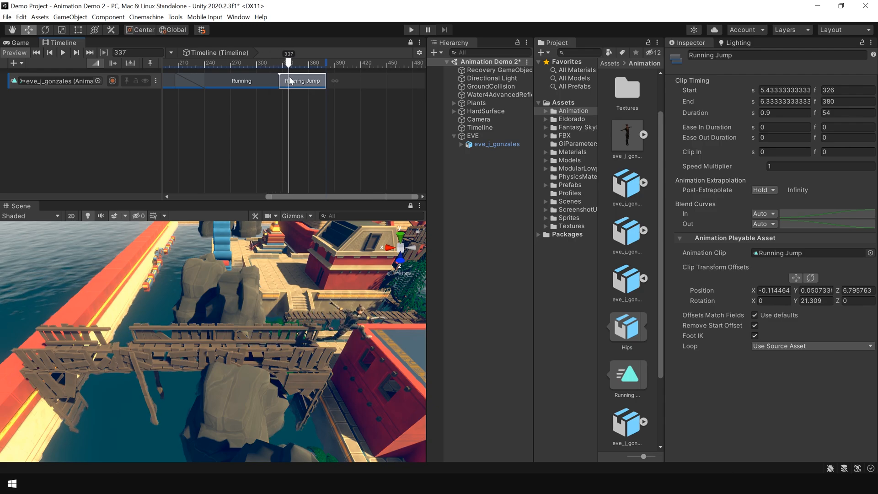
# Step: Shift Running Jump to start at frame 317 and preview Eve jumping onto the roof
pyautogui.moveTo(289, 63); pyautogui.dragTo(283, 62)
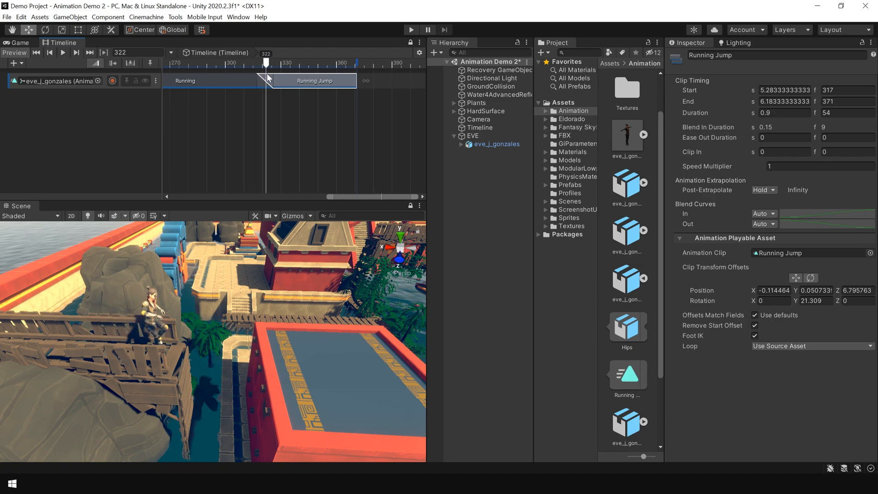
pyautogui.moveTo(266, 62); pyautogui.dragTo(319, 62)
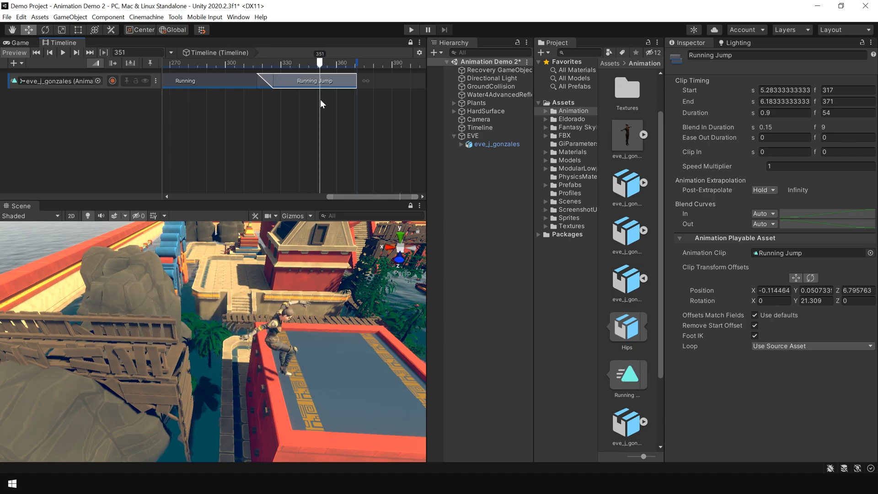
pyautogui.moveTo(319, 62); pyautogui.dragTo(360, 62)
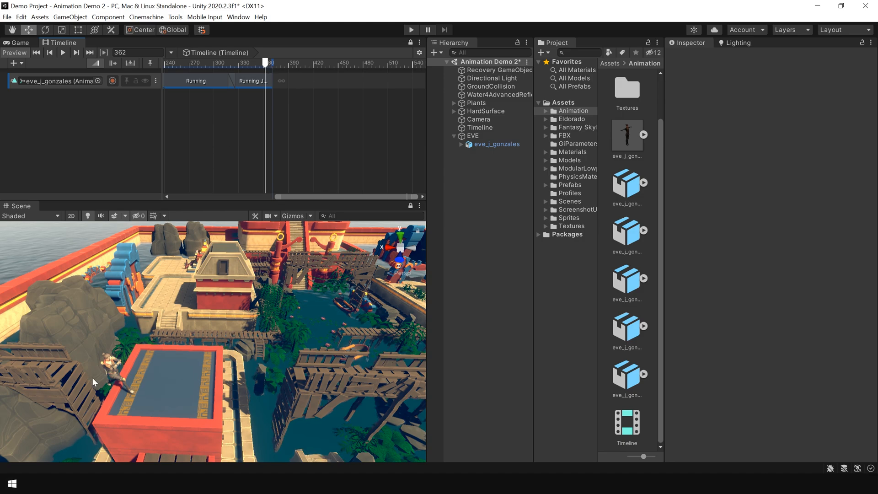
# Step: Zero the Running Jump clip's Y rotation offset and scrub to confirm Eve lands on the roof
pyautogui.moveTo(264, 71); pyautogui.dragTo(242, 71)
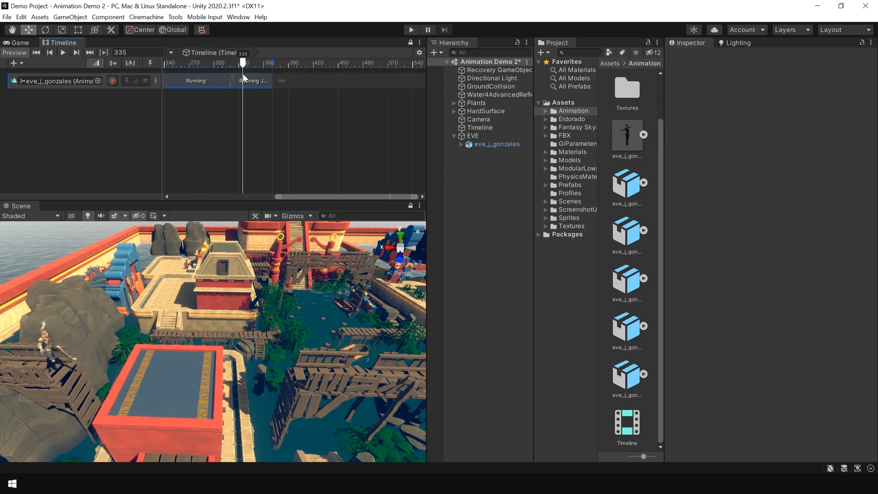
pyautogui.moveTo(243, 59); pyautogui.dragTo(268, 59)
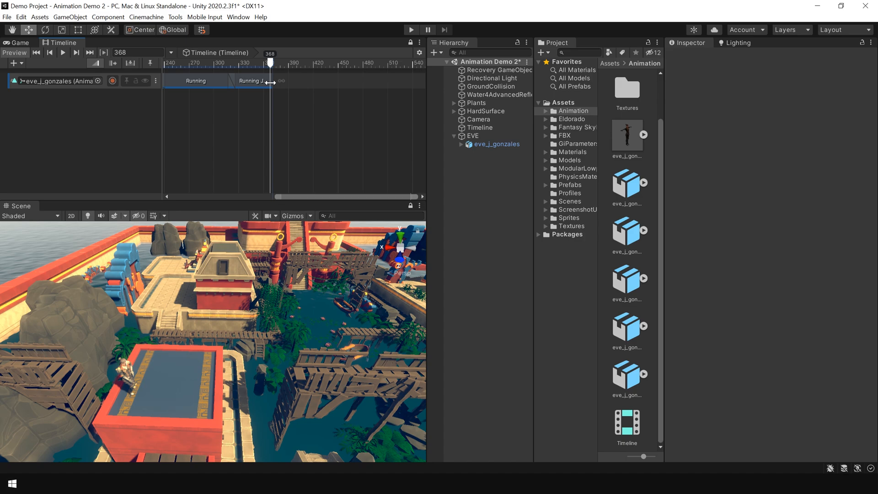
pyautogui.click(251, 81)
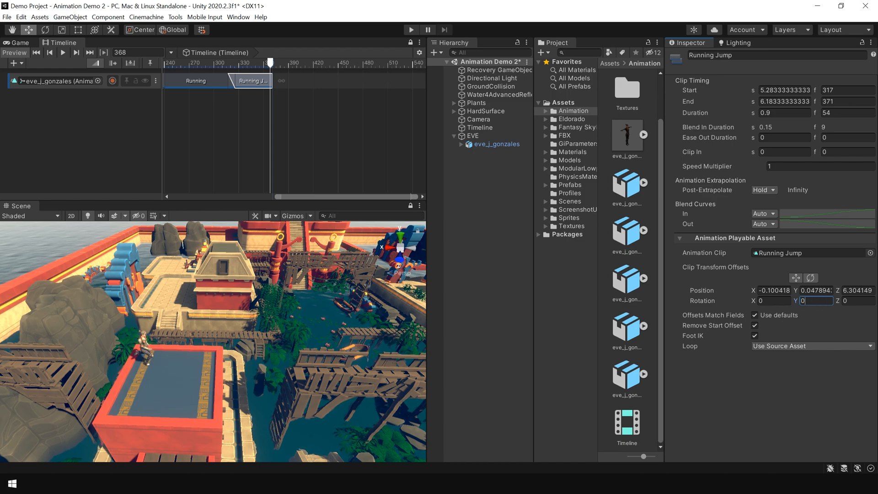
pyautogui.moveTo(269, 75); pyautogui.dragTo(240, 70)
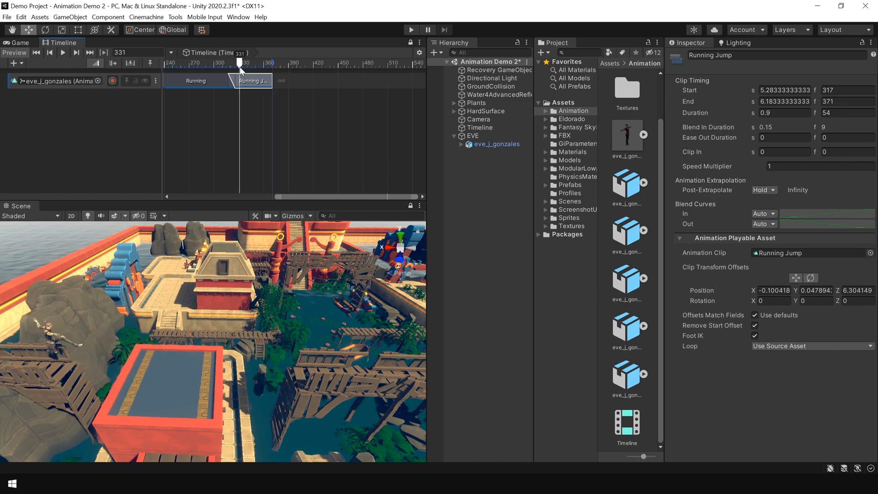
pyautogui.moveTo(241, 62); pyautogui.dragTo(255, 63)
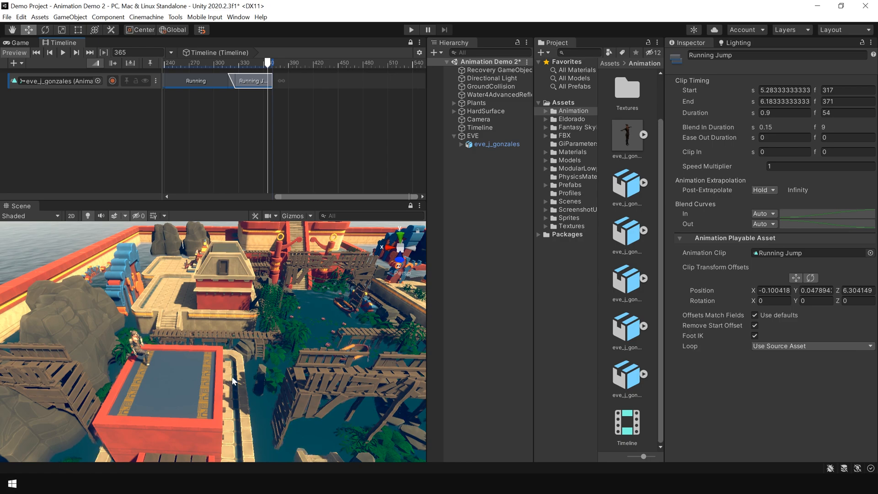
# Step: Preview the Jump Over animation and place it after Running Jump, spanning frames 371–507
pyautogui.click(627, 231)
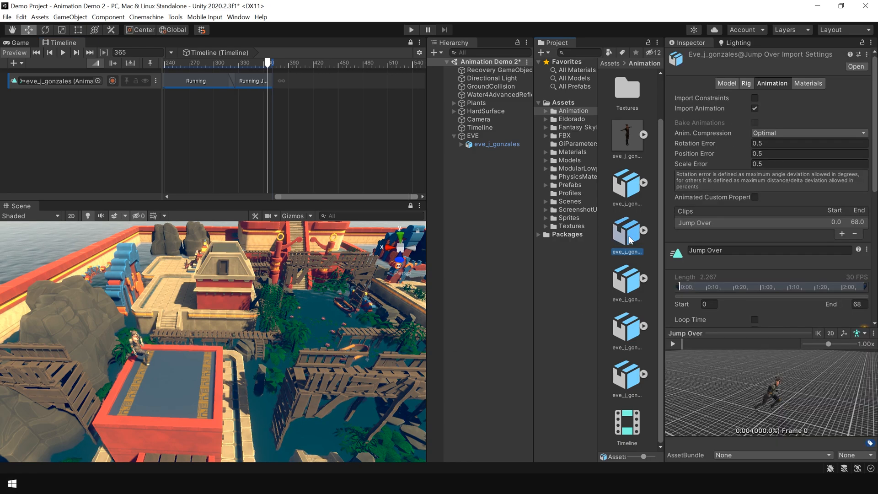
pyautogui.click(672, 344)
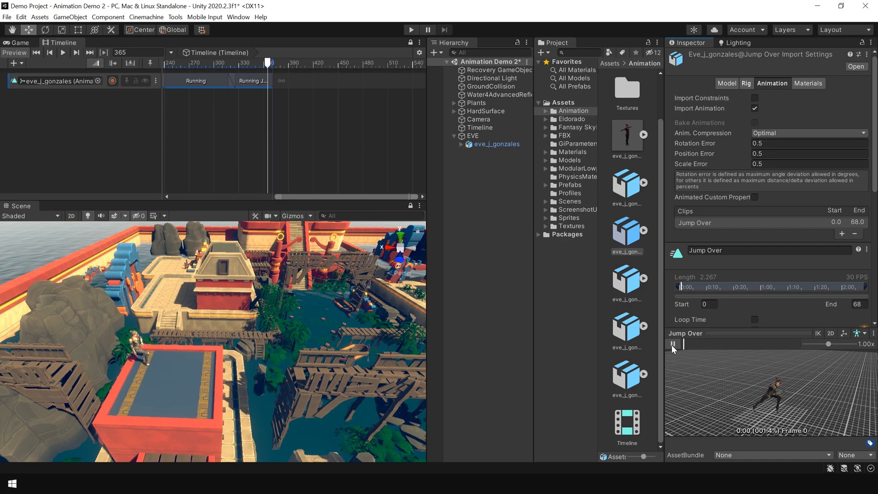
pyautogui.moveTo(683, 343); pyautogui.dragTo(788, 344)
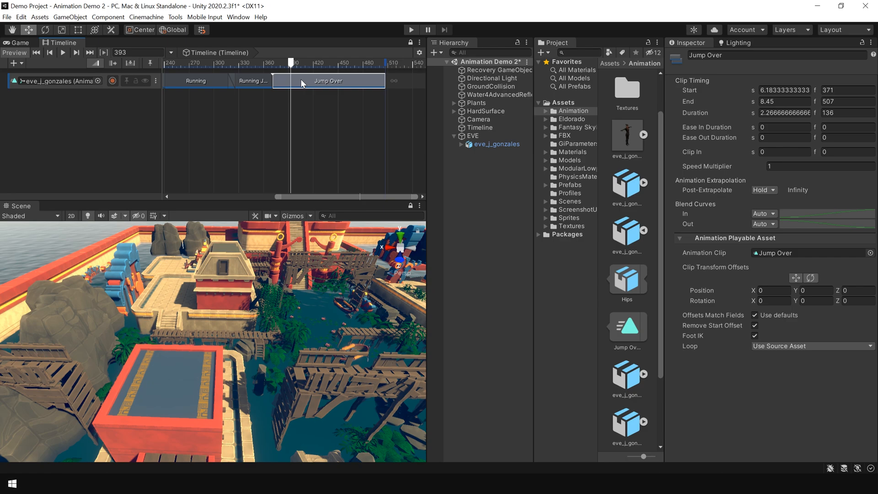
# Step: Match Jump Over's offsets to the previous clip and preview the transition from Running Jump
pyautogui.rightClick(303, 83)
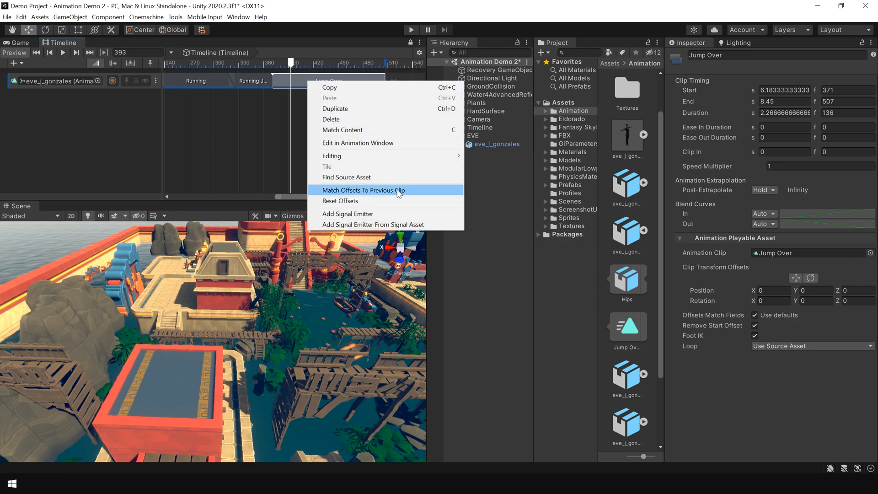
pyautogui.click(363, 190)
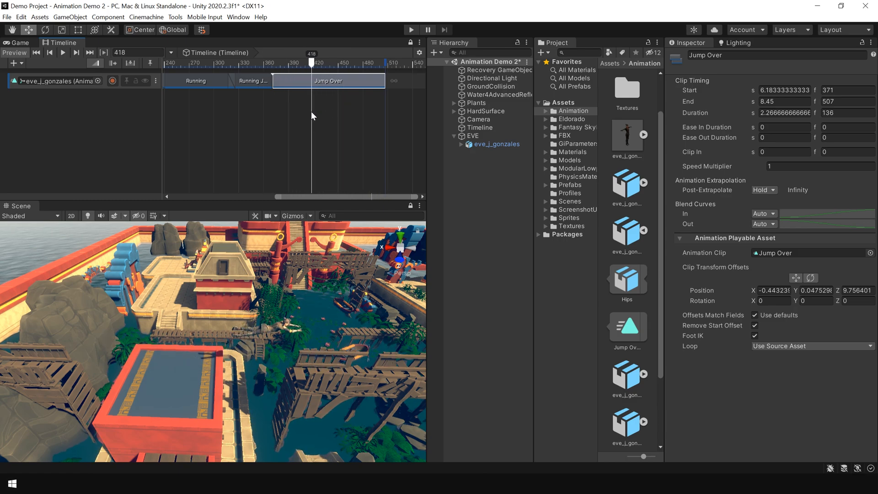
pyautogui.moveTo(311, 63); pyautogui.dragTo(252, 63)
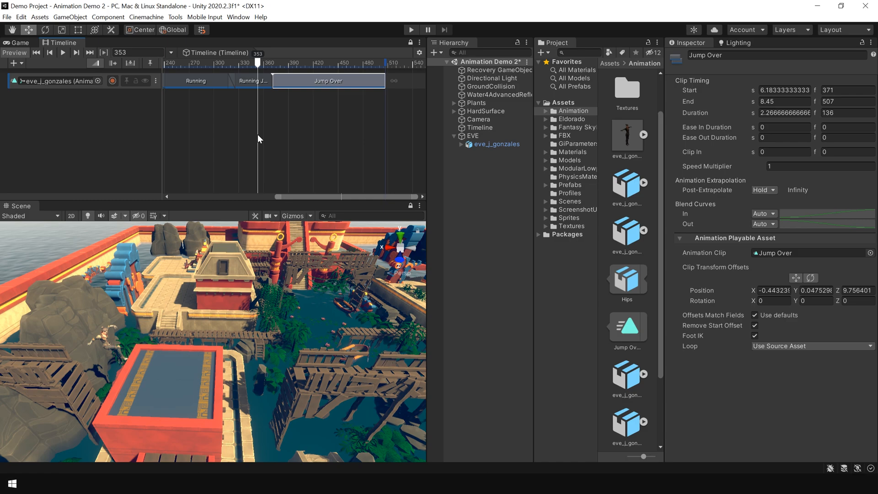
pyautogui.moveTo(255, 62); pyautogui.dragTo(293, 63)
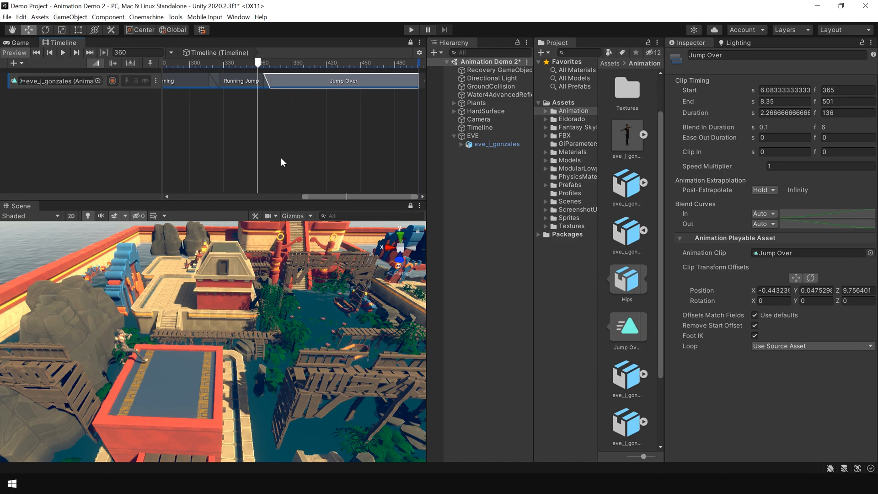
# Step: Overlap Jump Over with Running Jump so it starts at frame 365 with a six-frame blend
pyautogui.moveTo(256, 59); pyautogui.dragTo(286, 59)
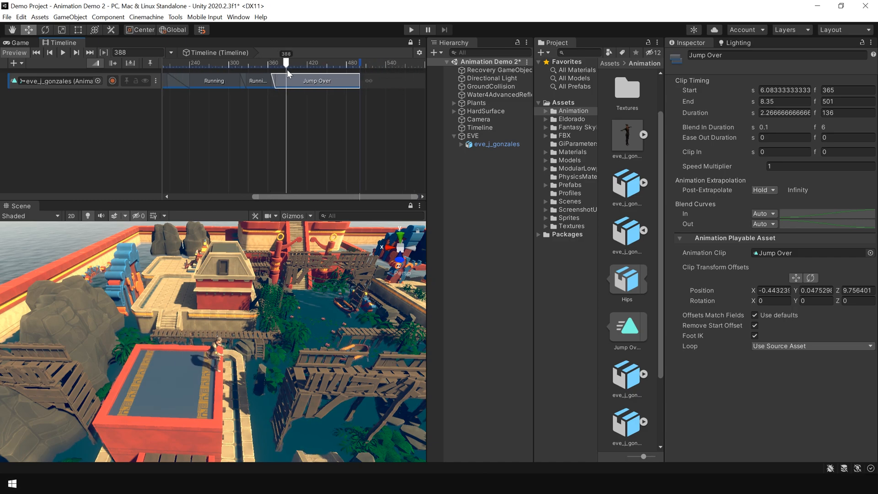
pyautogui.moveTo(286, 61); pyautogui.dragTo(329, 61)
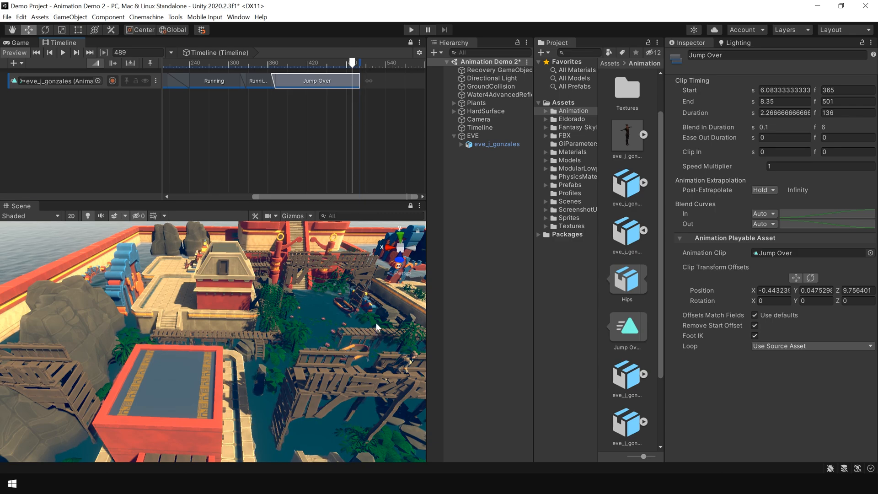
pyautogui.moveTo(377, 326); pyautogui.dragTo(241, 261)
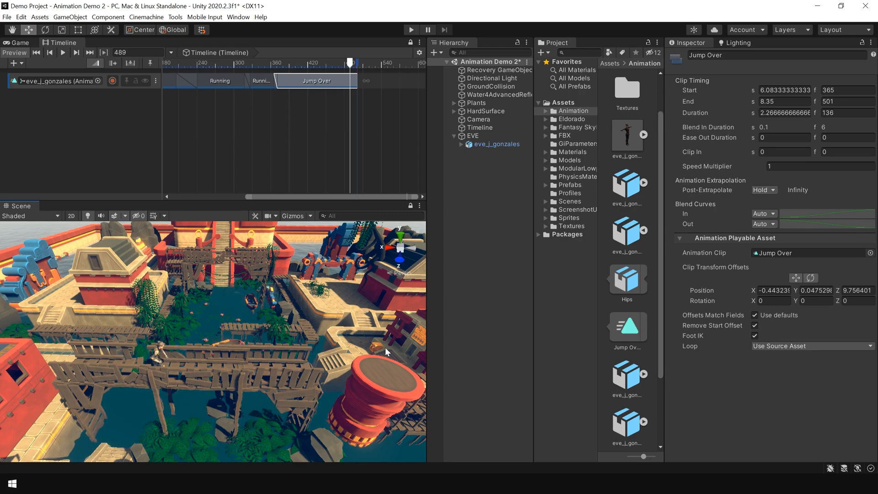
pyautogui.moveTo(241, 102)
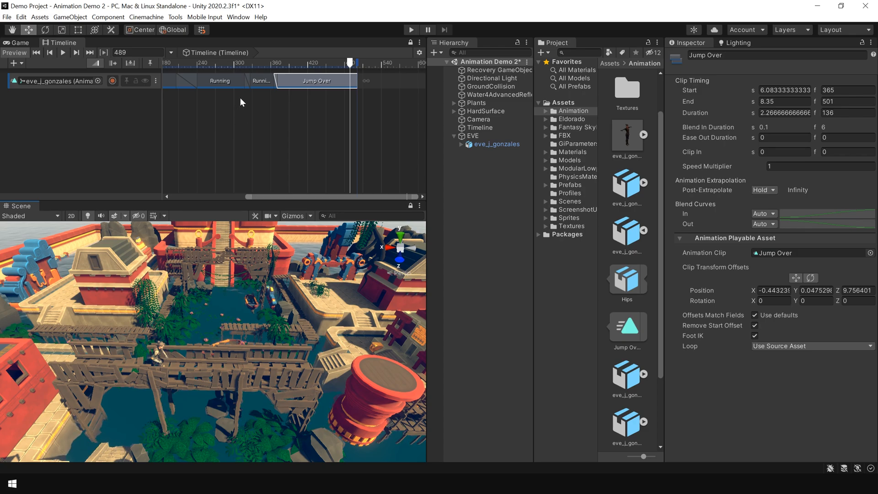
# Step: Add a second Running clip after Jump Over, spanning frames 501–621
pyautogui.click(220, 81)
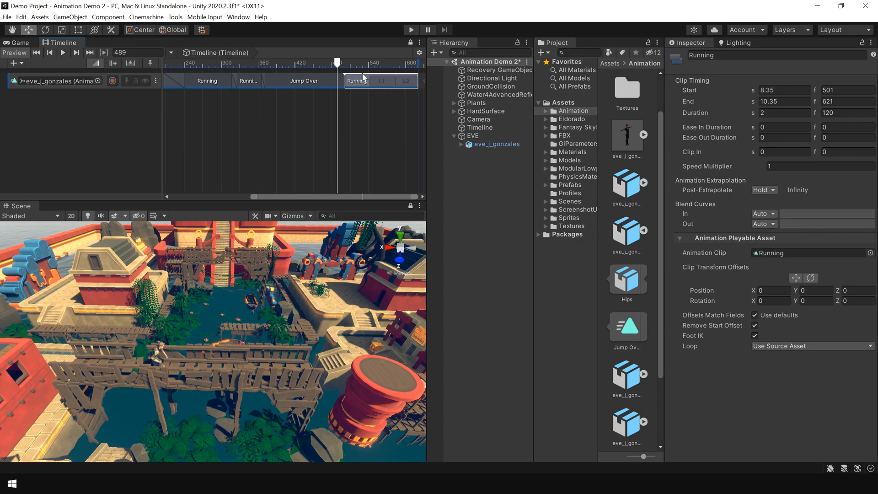
pyautogui.rightClick(362, 80)
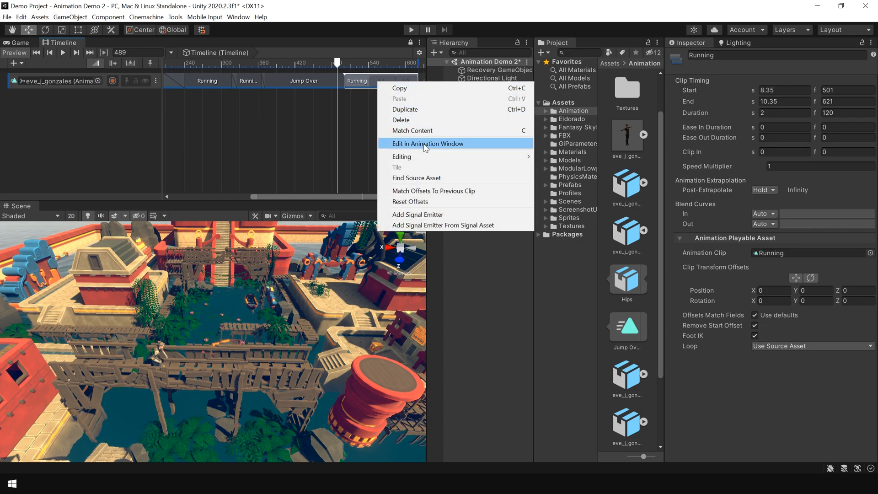
pyautogui.click(428, 144)
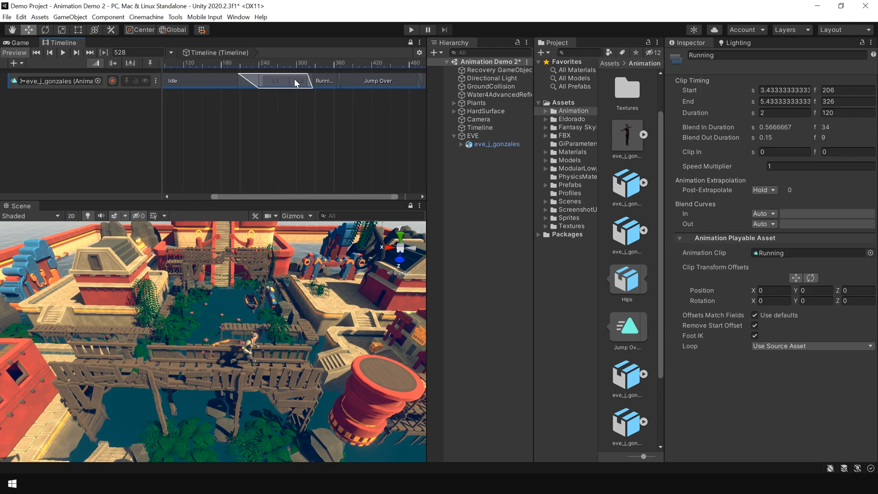
# Step: Add a second Running Jump, match its offsets to the previous clip, and zero Rotation Y
pyautogui.click(325, 81)
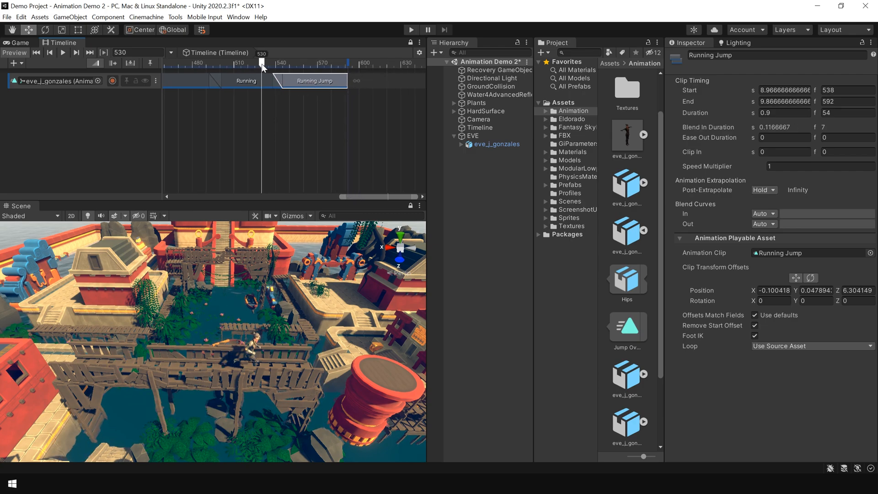
pyautogui.rightClick(314, 81)
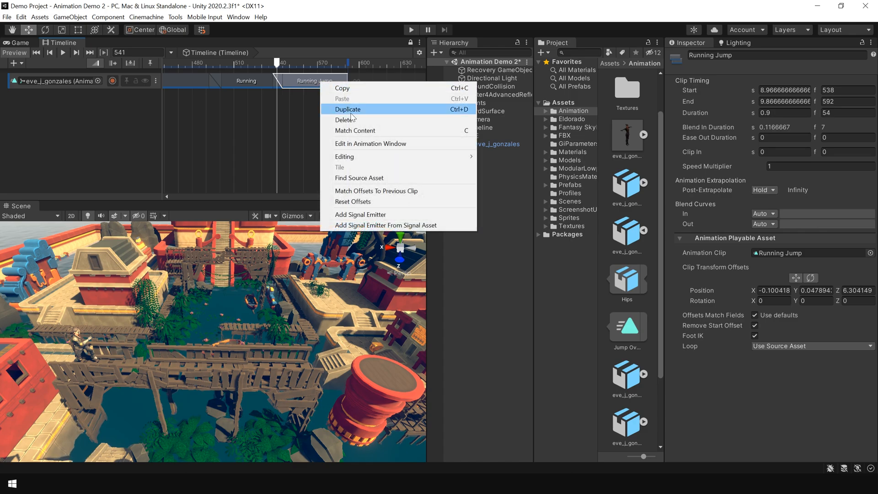
pyautogui.moveTo(388, 193)
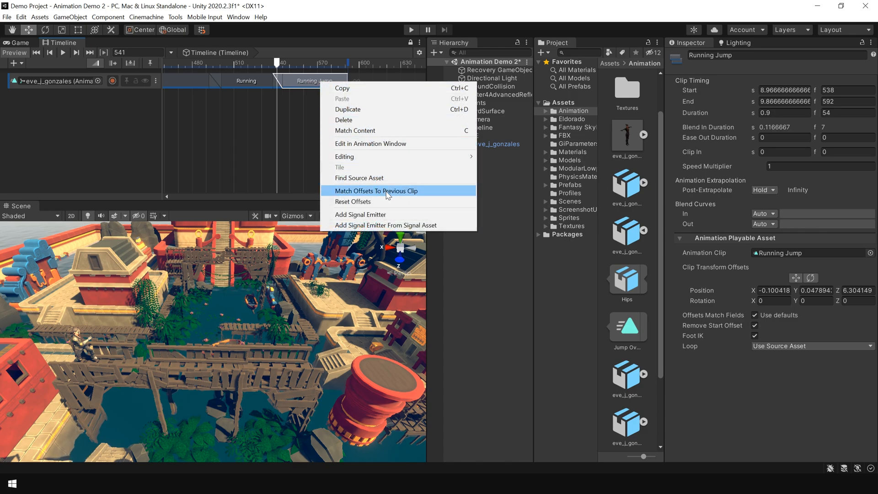
pyautogui.click(377, 191)
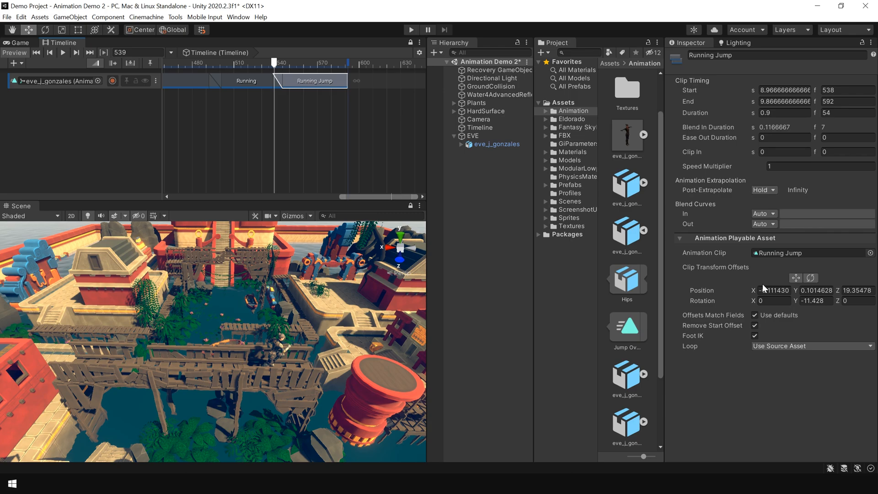
pyautogui.click(815, 300)
pyautogui.write('0')
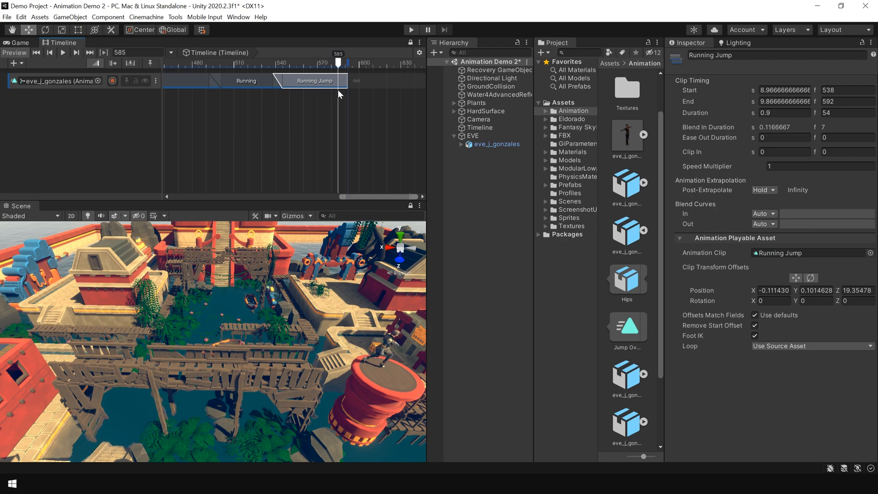
pyautogui.moveTo(337, 55); pyautogui.dragTo(290, 55)
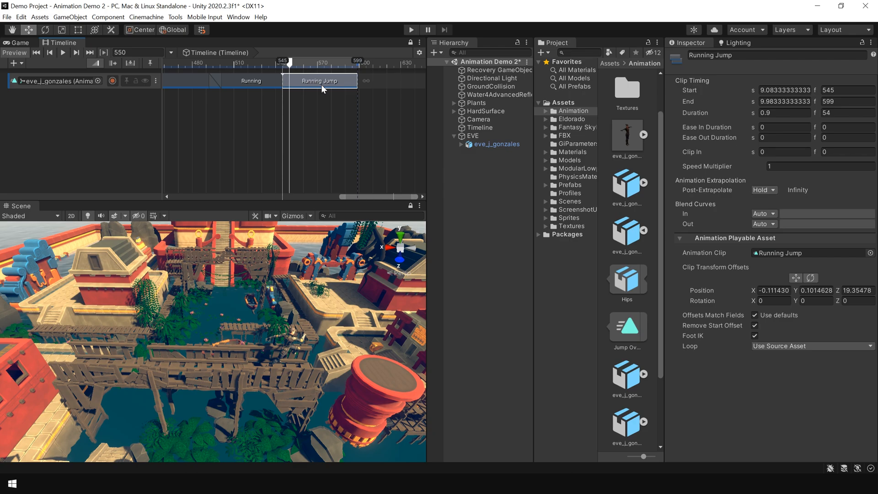
# Step: Shift the second Running Jump to frames 551–605 and preview its blend from Running
pyautogui.moveTo(322, 80); pyautogui.dragTo(336, 80)
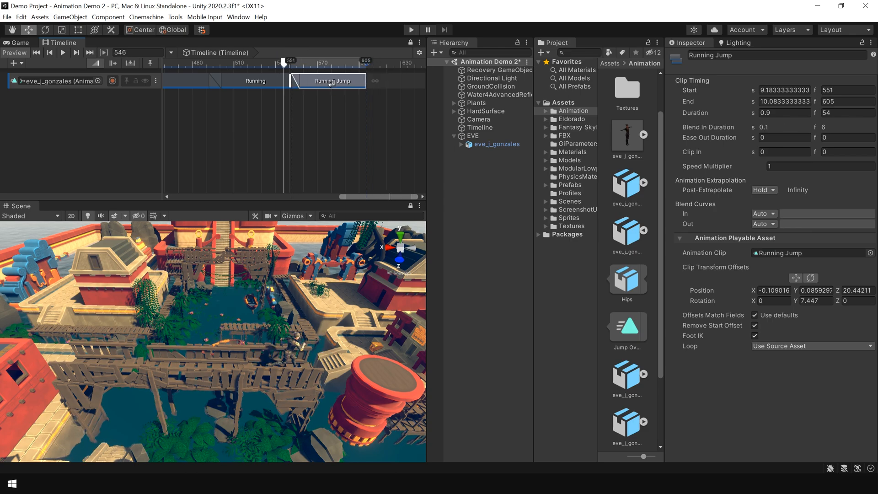
pyautogui.moveTo(286, 61); pyautogui.dragTo(260, 62)
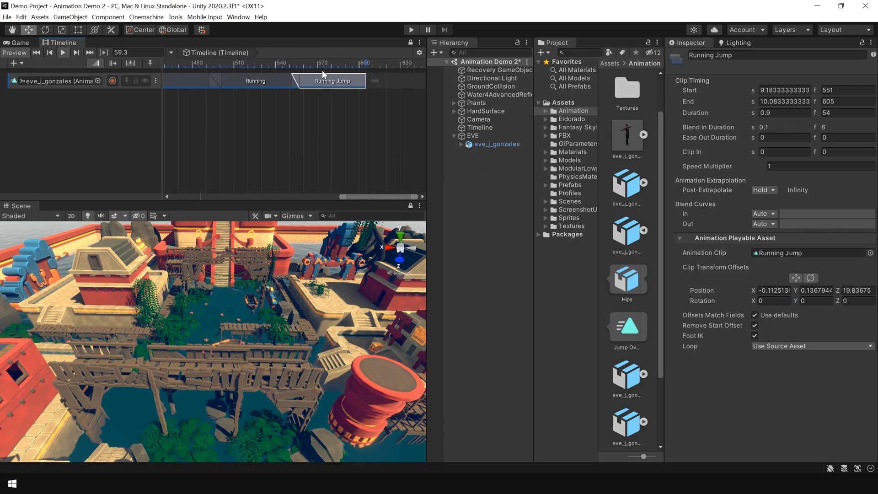
pyautogui.click(334, 63)
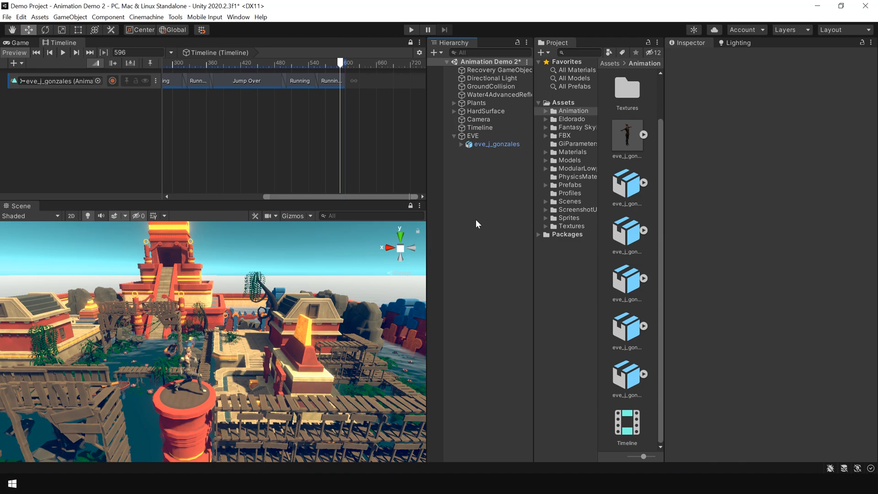
# Step: Copy the Running clip after Running Jump and match its offsets, spanning frames 598–808
pyautogui.click(299, 81)
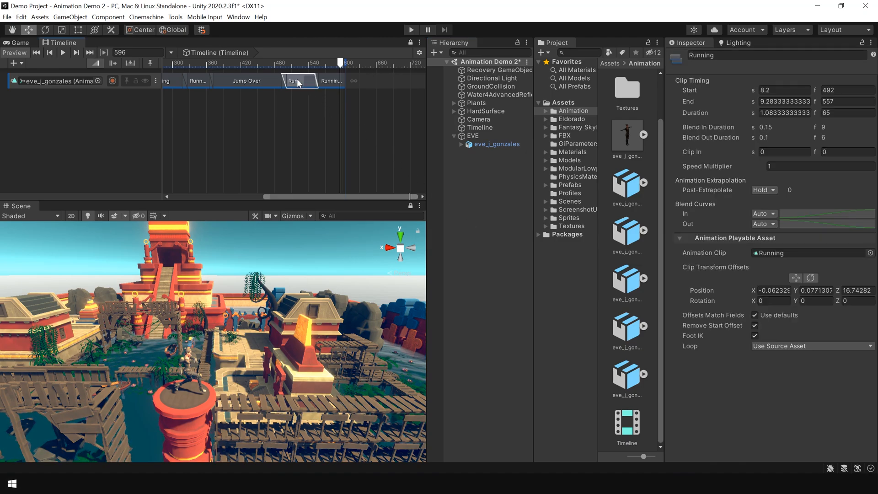
pyautogui.click(363, 80)
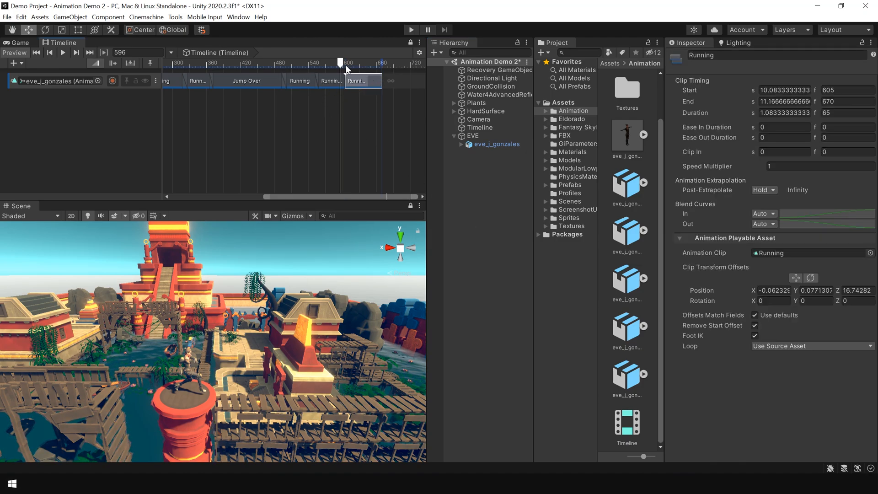
pyautogui.rightClick(363, 81)
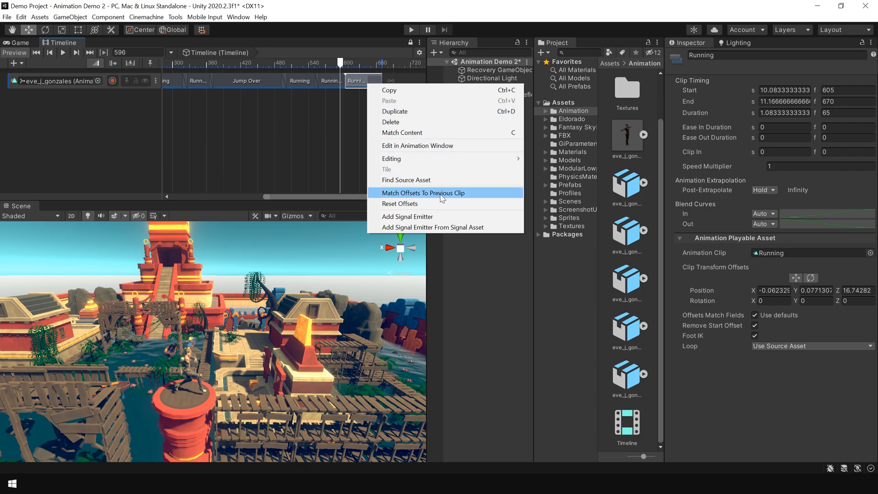
pyautogui.click(423, 193)
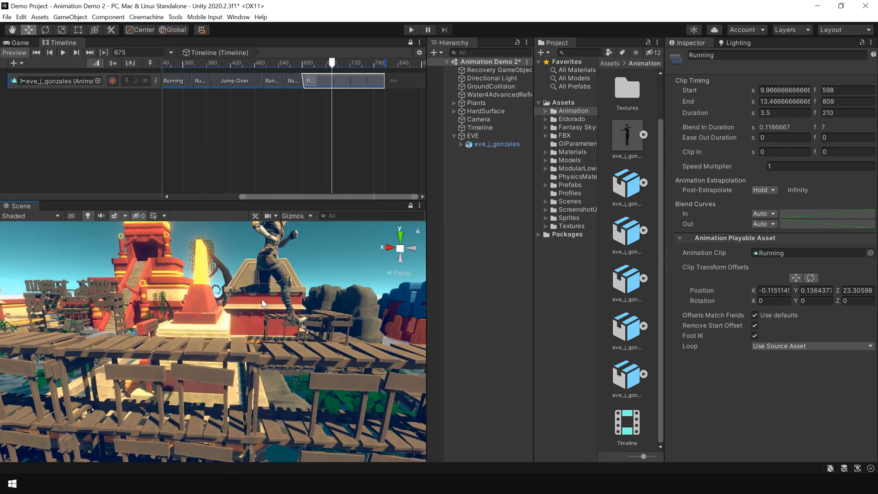
# Step: Set the final Running clip's Position Y offset to -0.04 and preview Eve's boardwalk run
pyautogui.click(817, 291)
pyautogui.write('0')
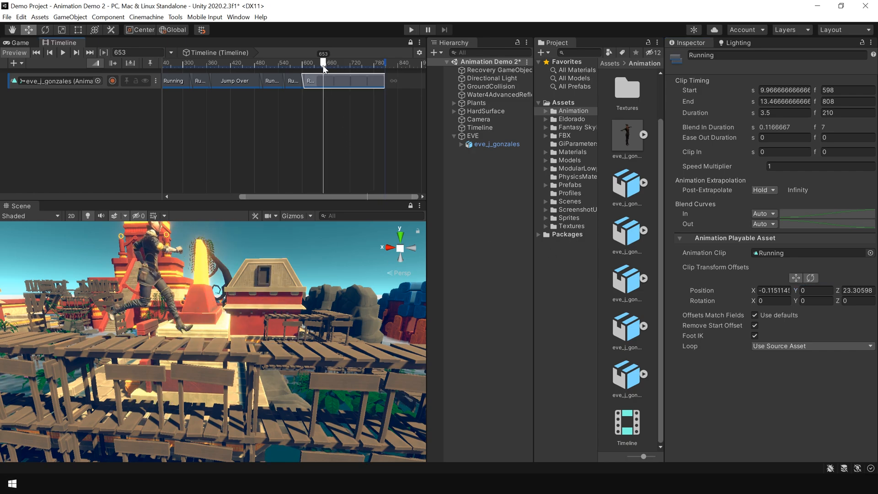
pyautogui.moveTo(325, 62); pyautogui.dragTo(341, 62)
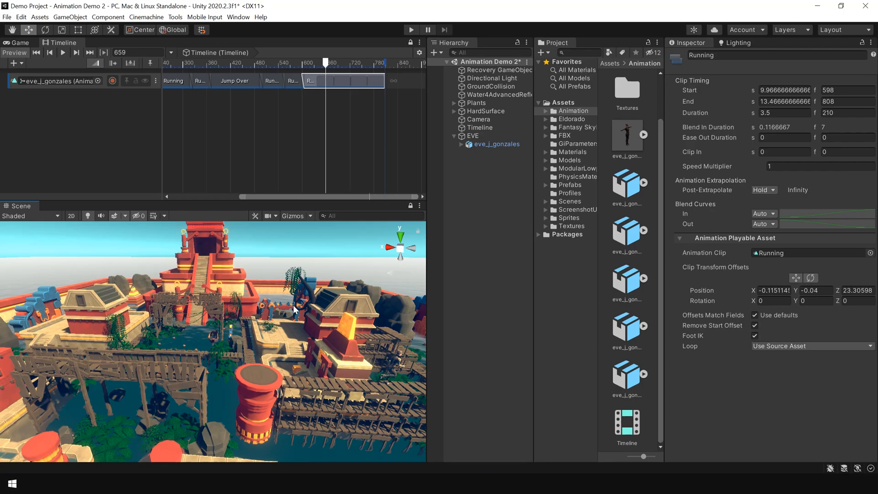
pyautogui.click(254, 64)
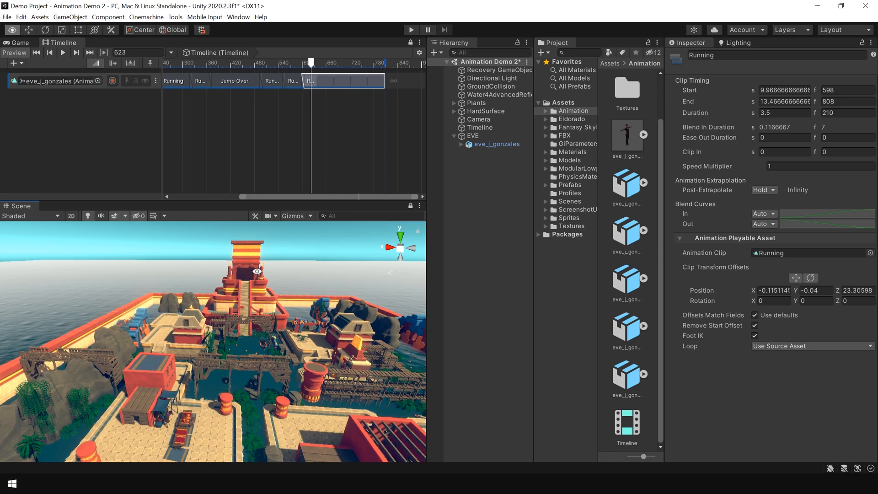
pyautogui.click(411, 29)
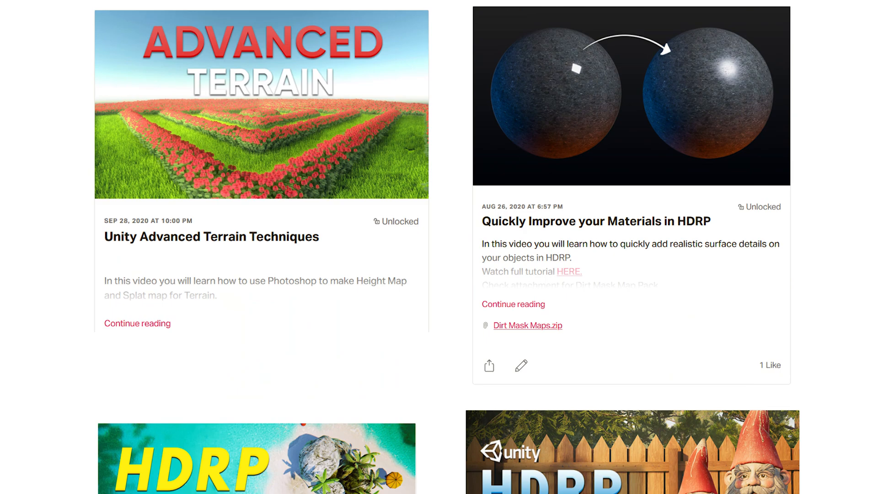
# Step: Scroll the Patreon post list to posts like LUT in Unity URP and Ambient Occlusion in URP
pyautogui.scroll(-3)
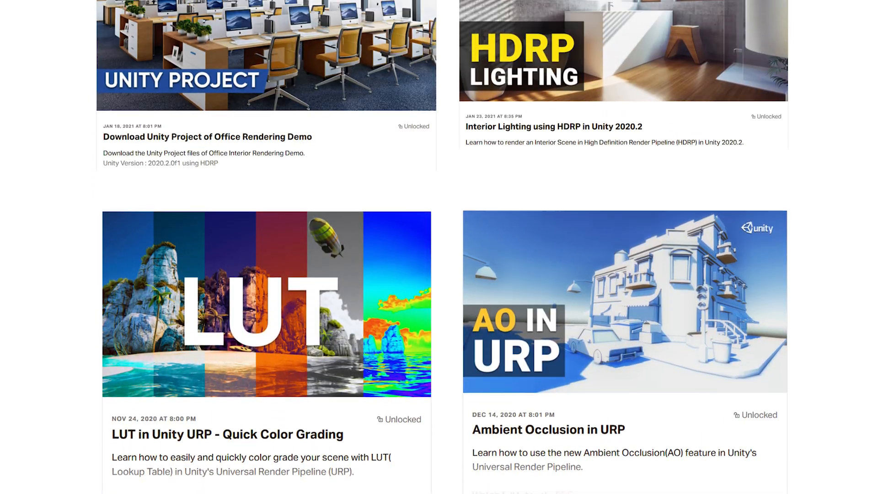